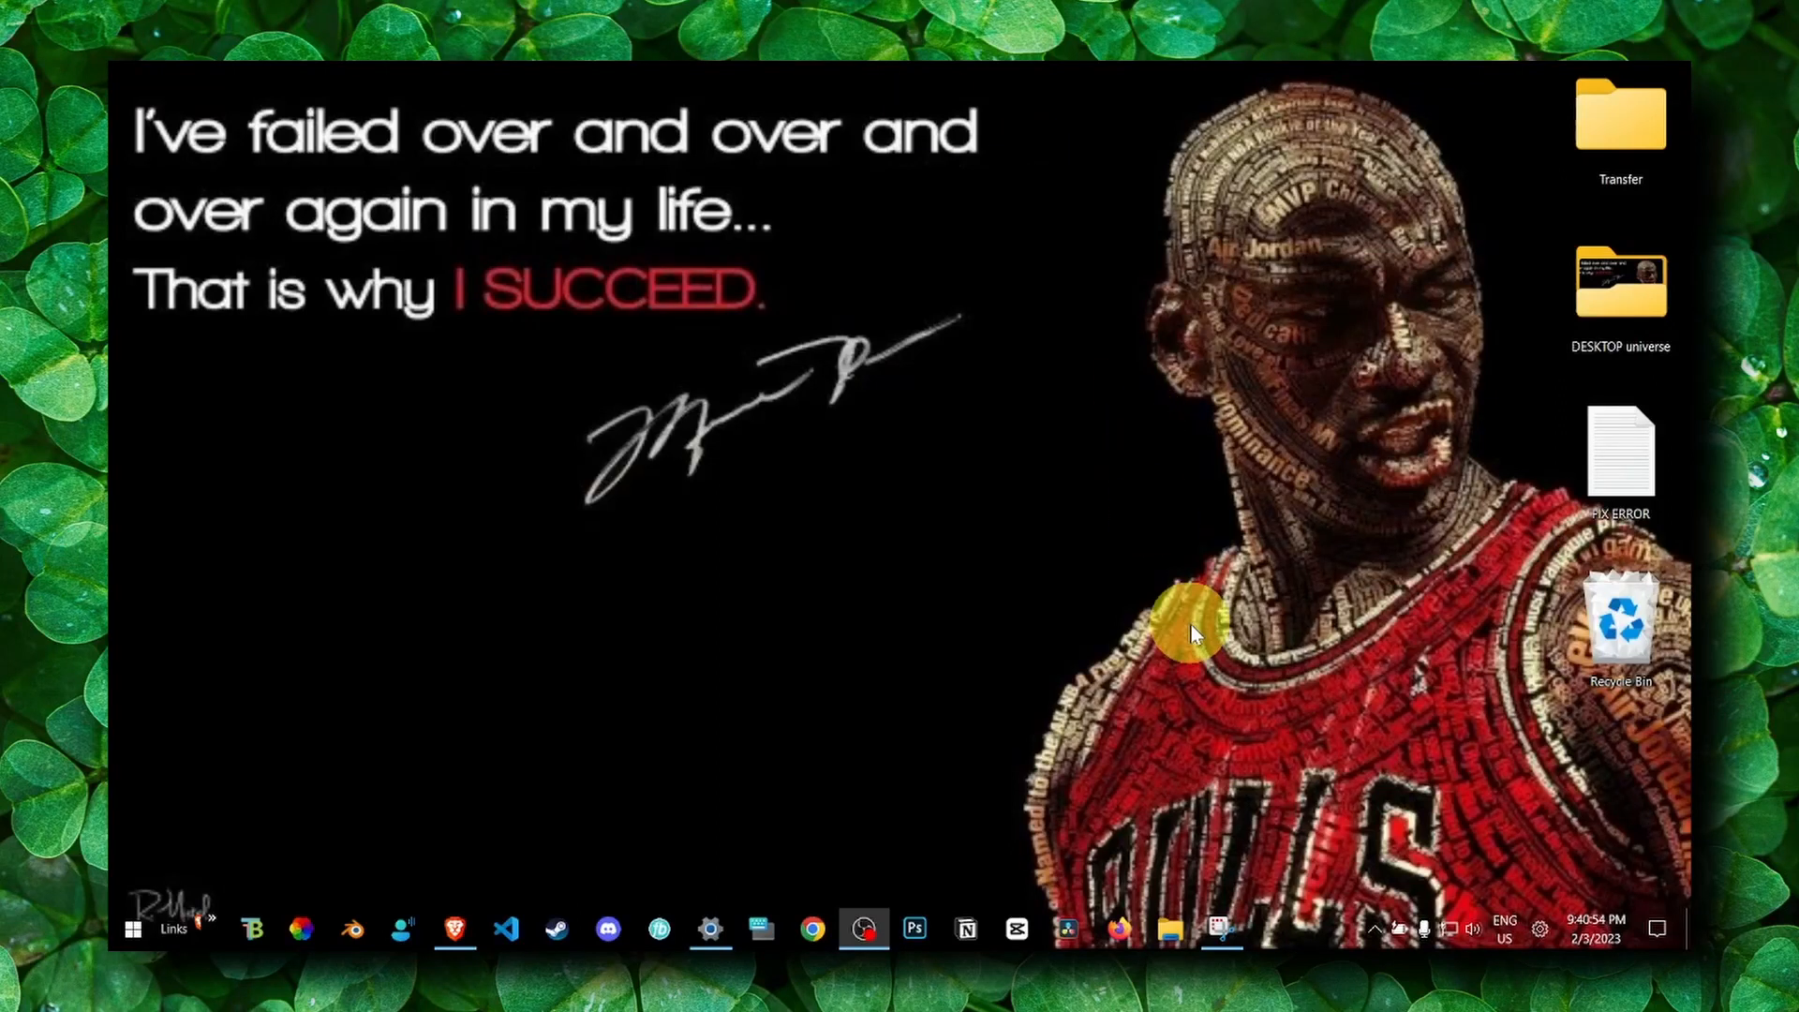
Show the 'Unsupported GPU Processing Mode' error screenshot in Snipping Tool
{"action": "left_click", "coordinate": [1220, 928]}
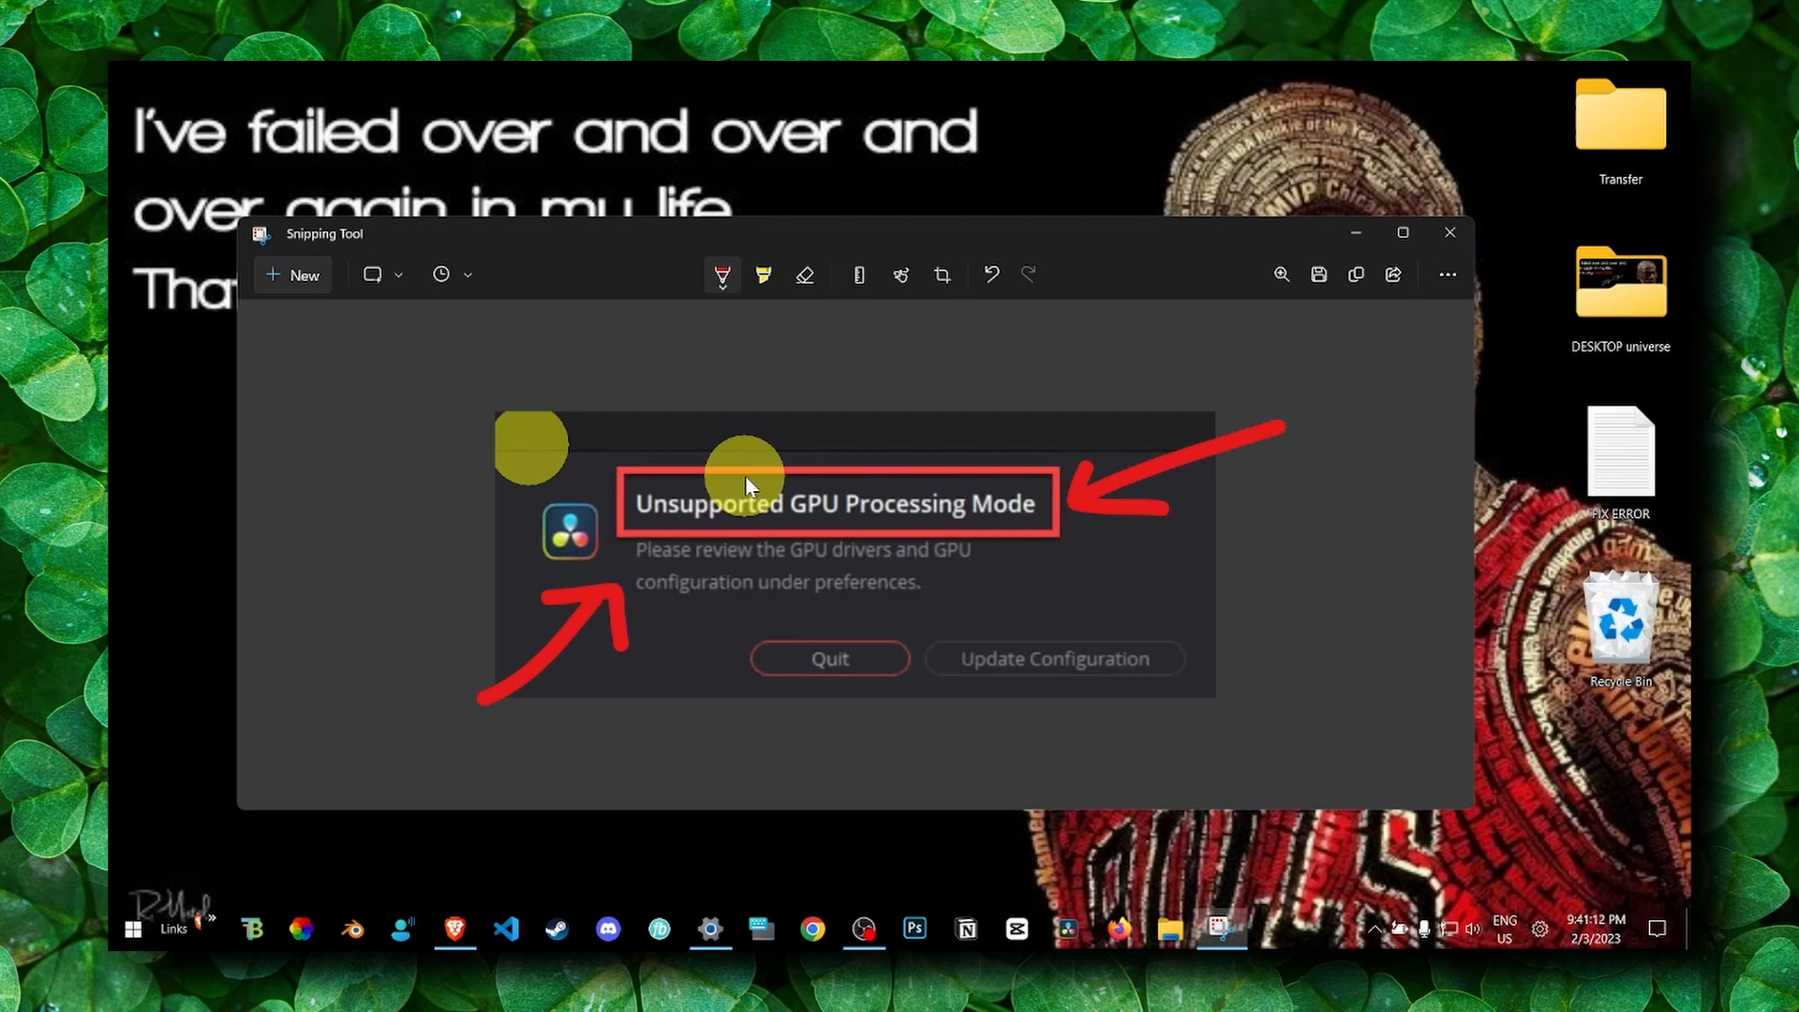
Close the Snipping Tool window with the GPU error screenshot
{"action": "left_click", "coordinate": [1448, 233]}
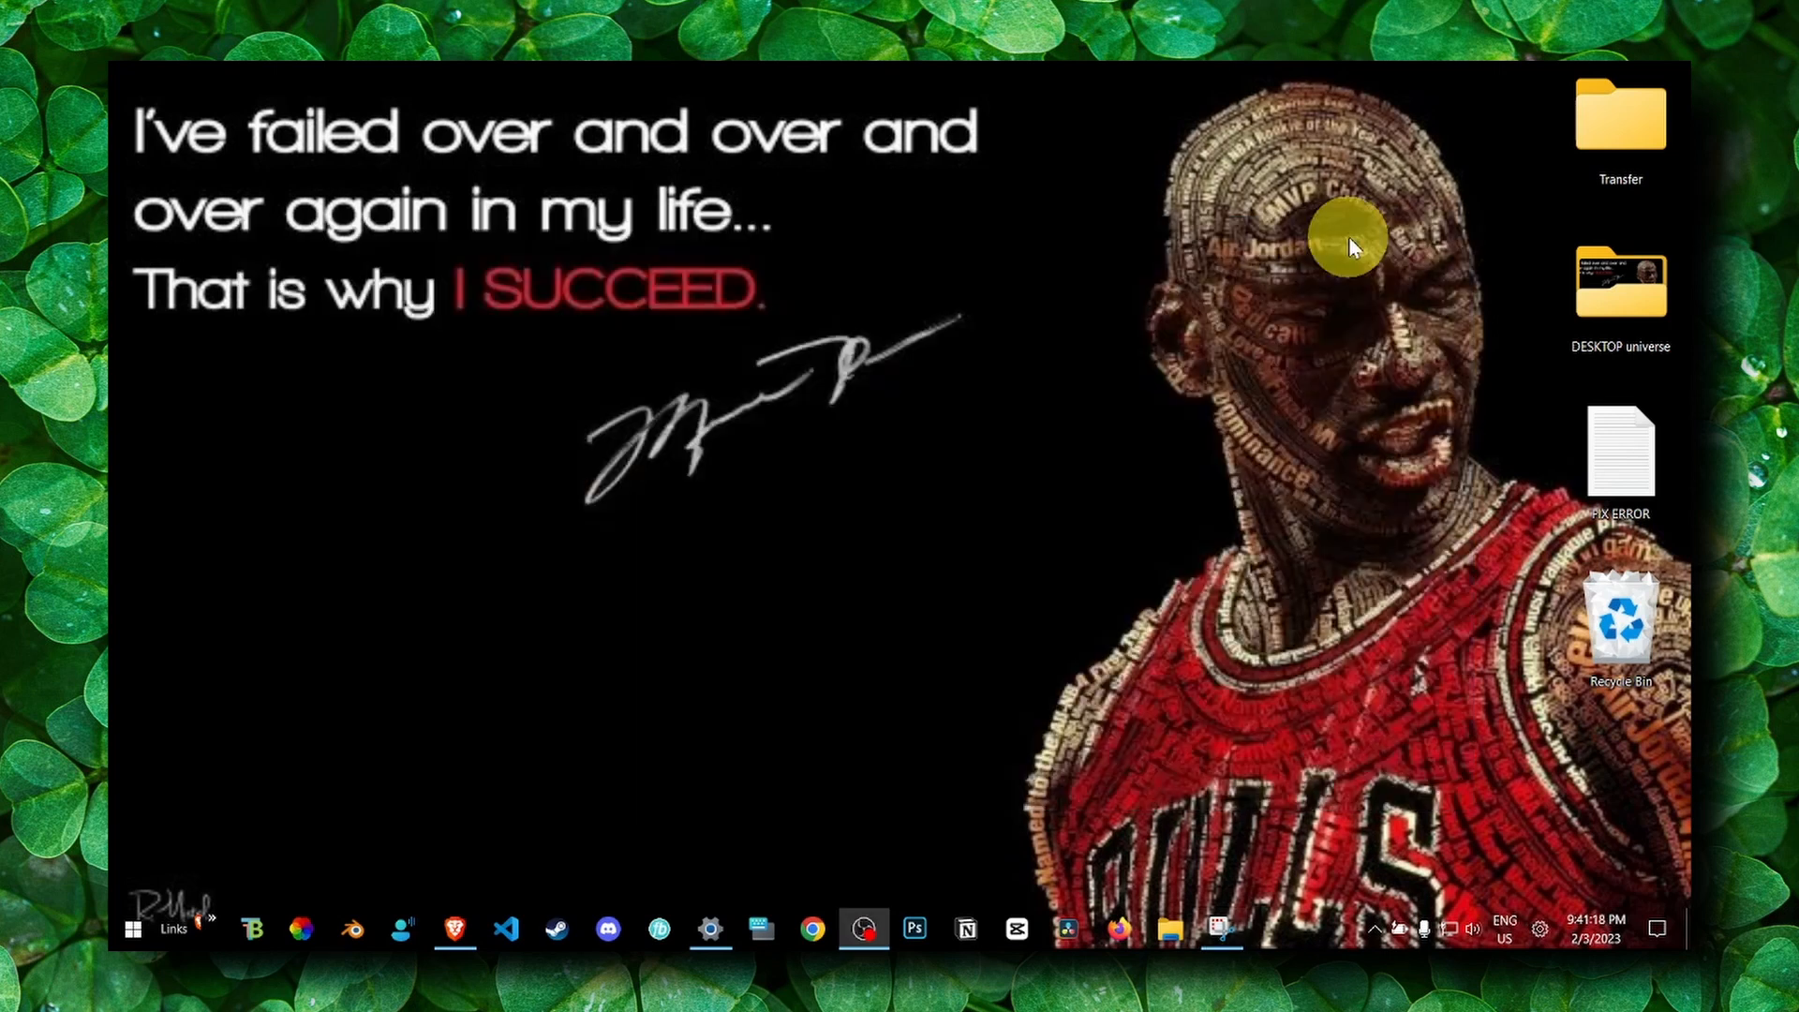
{"action": "mouse_move", "coordinate": [757, 815]}
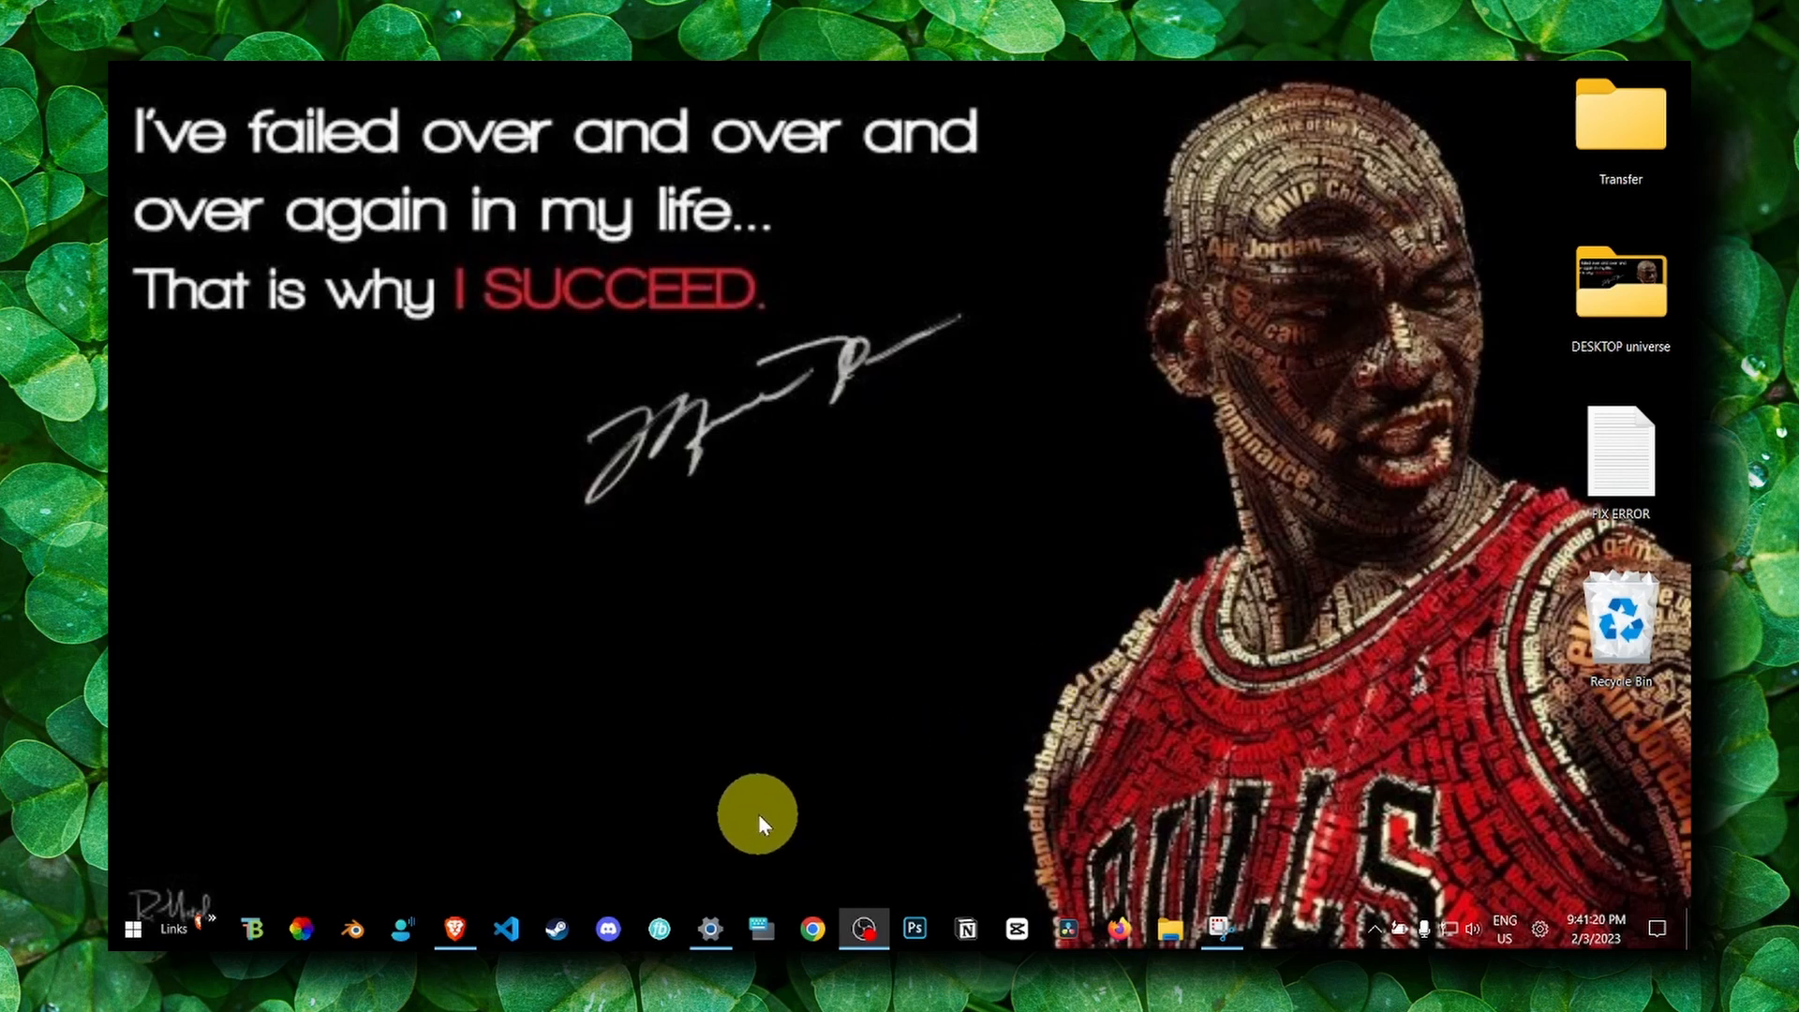
{"action": "mouse_move", "coordinate": [887, 824]}
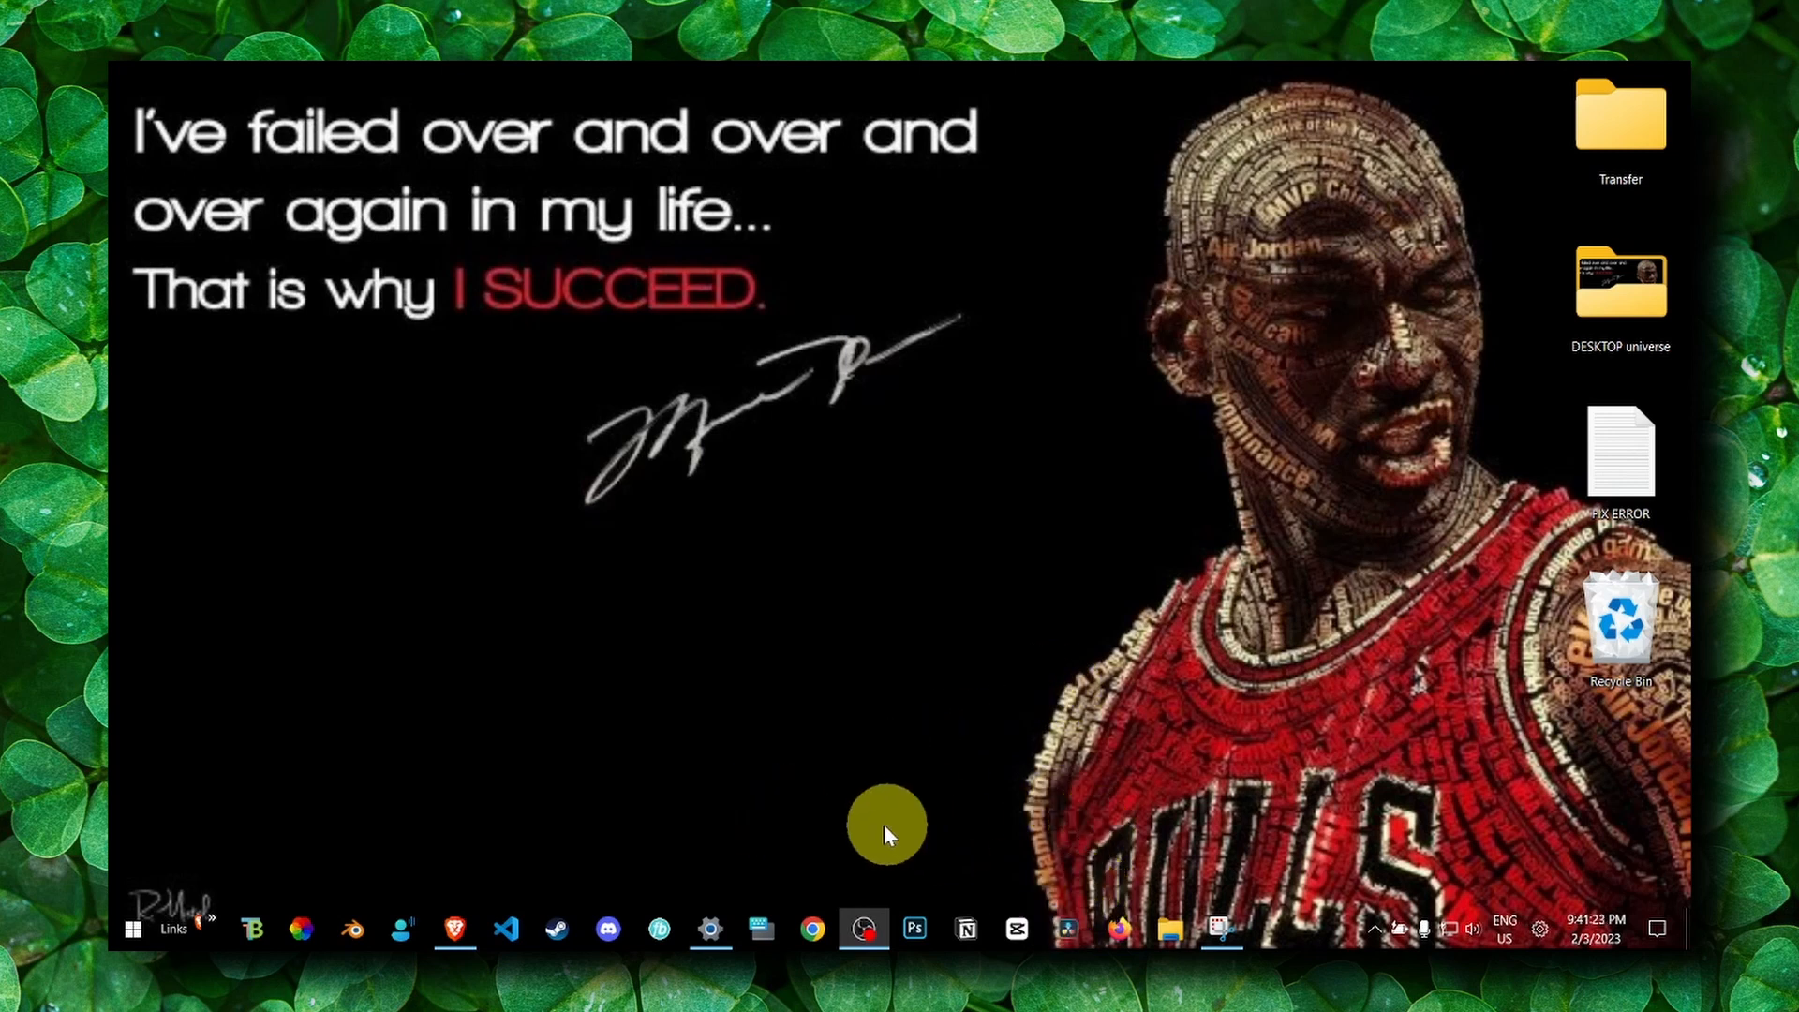
{"action": "mouse_move", "coordinate": [755, 741]}
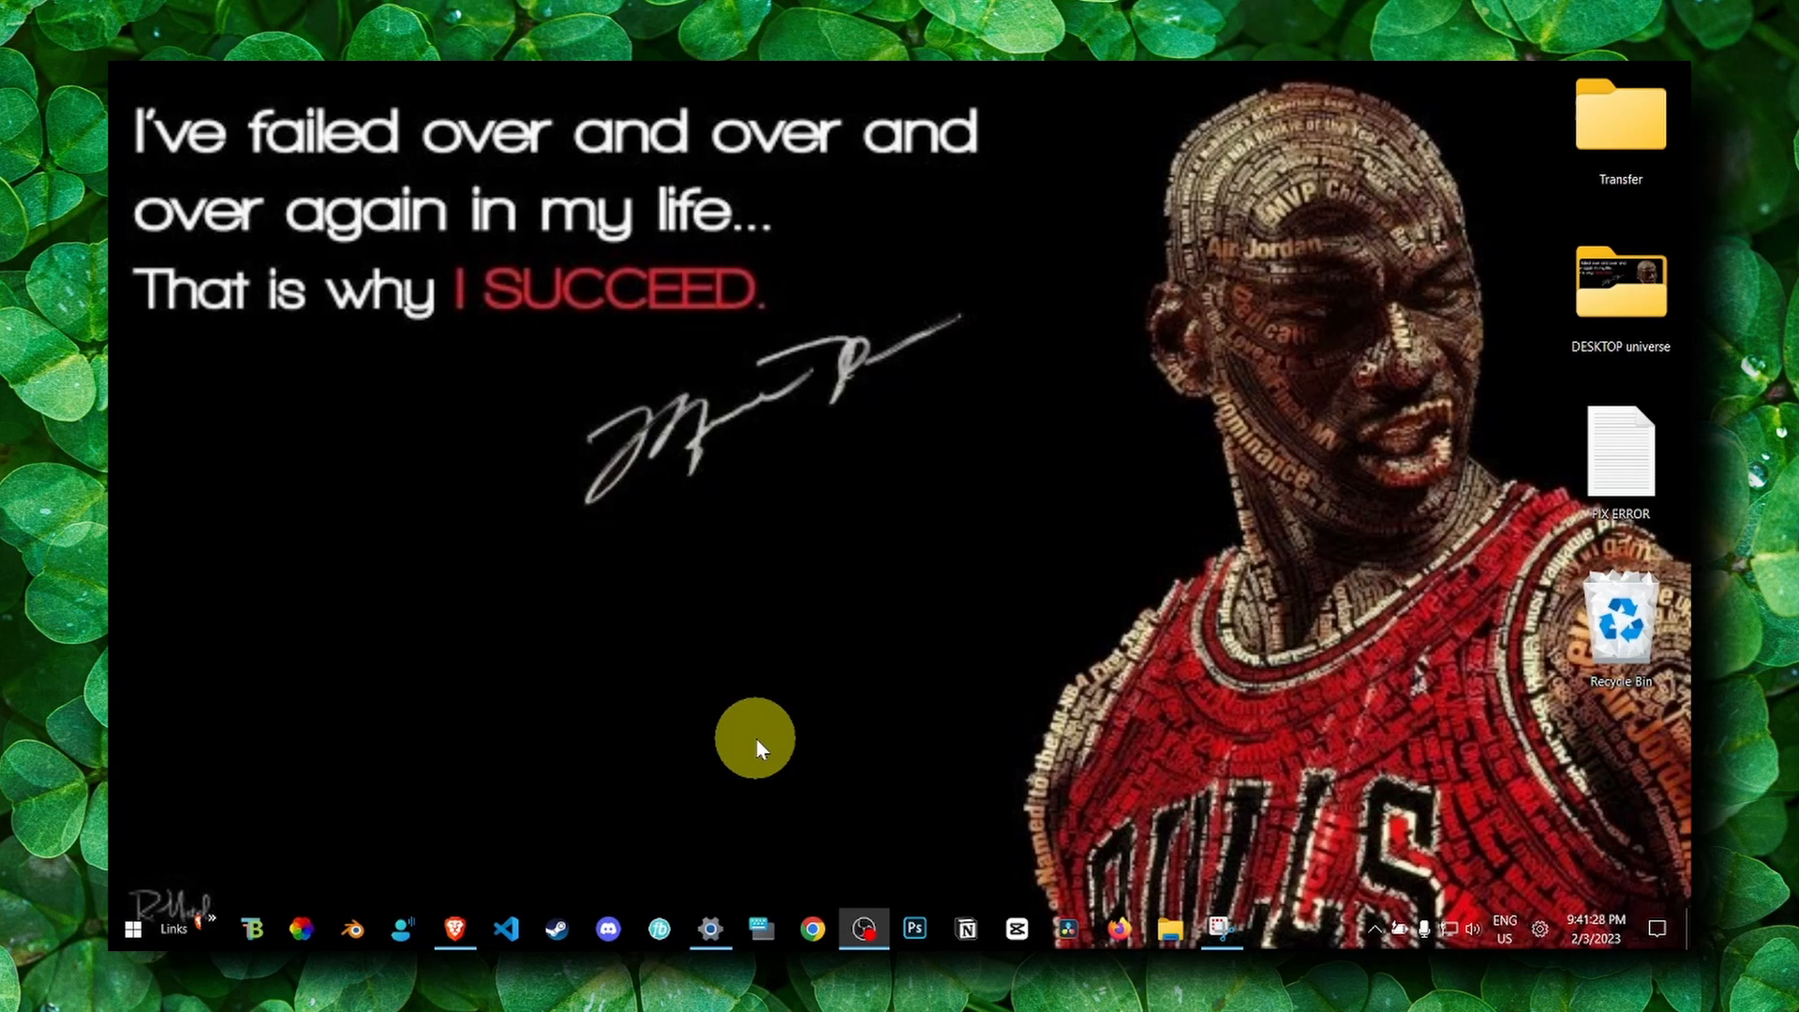
{"action": "mouse_move", "coordinate": [787, 573]}
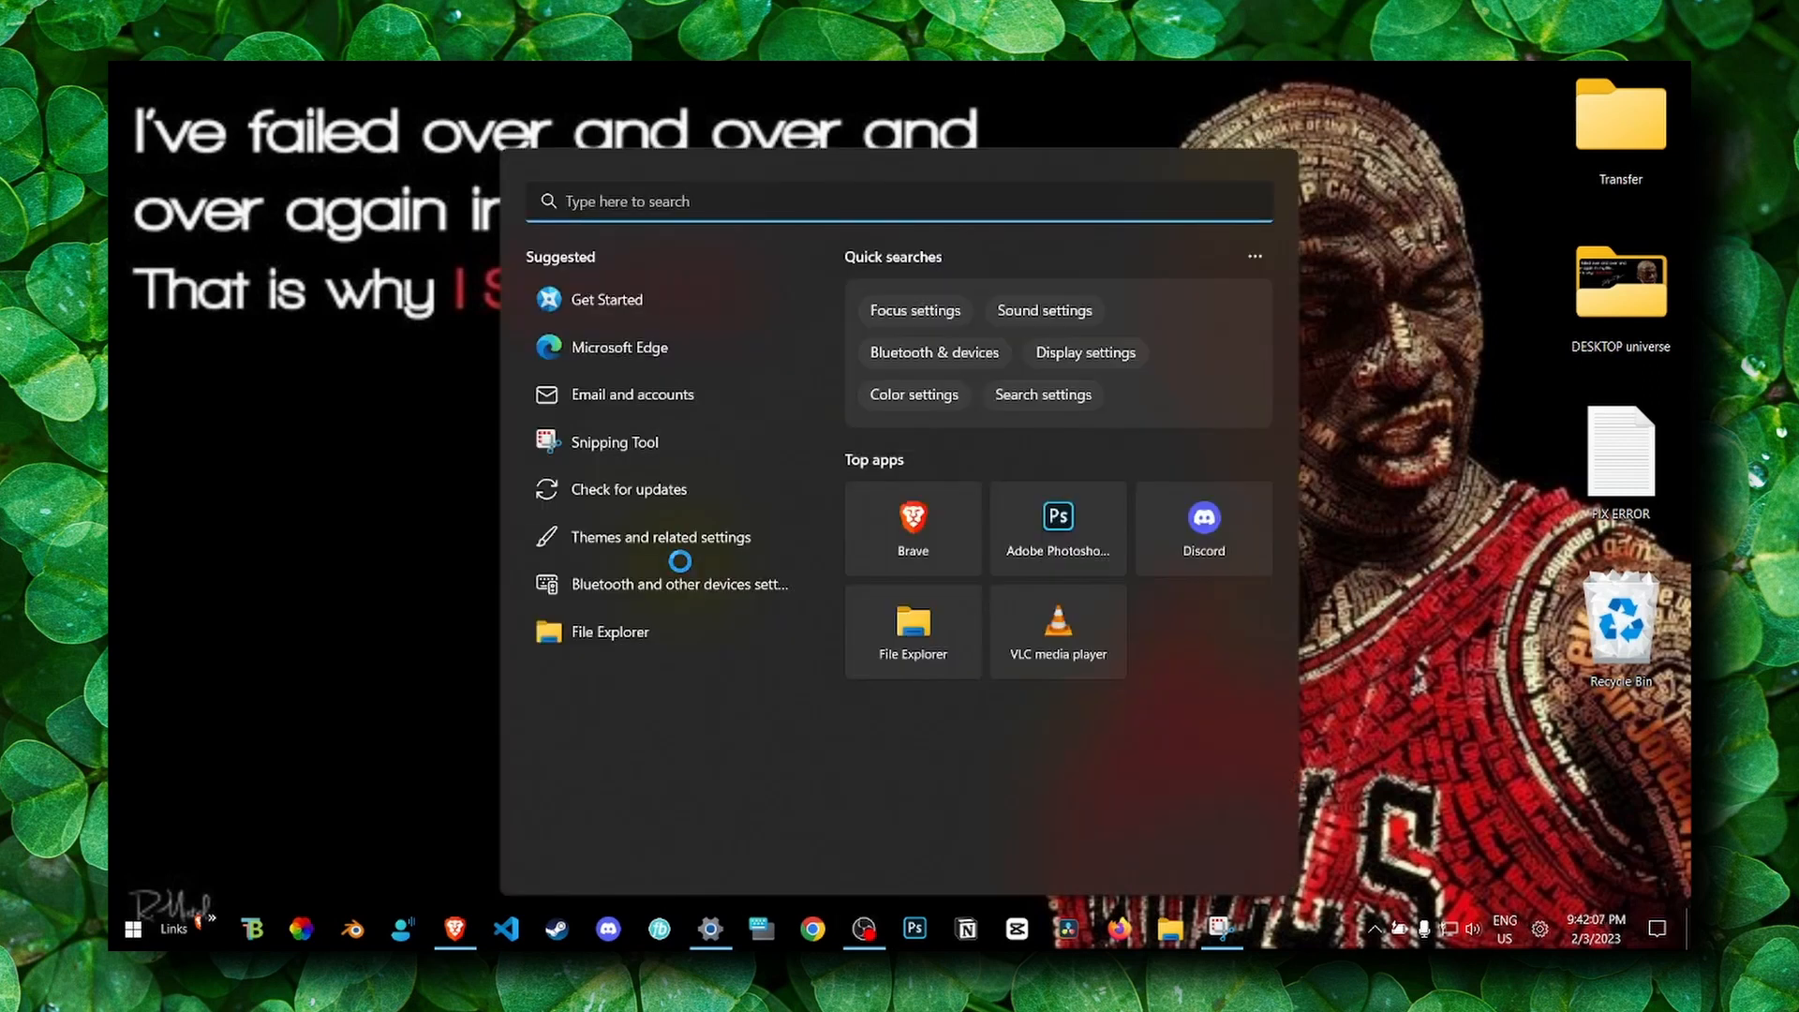
Search 'drive', review the six optional driver updates in Windows Update, then close Settings
{"action": "type", "text": "drive"}
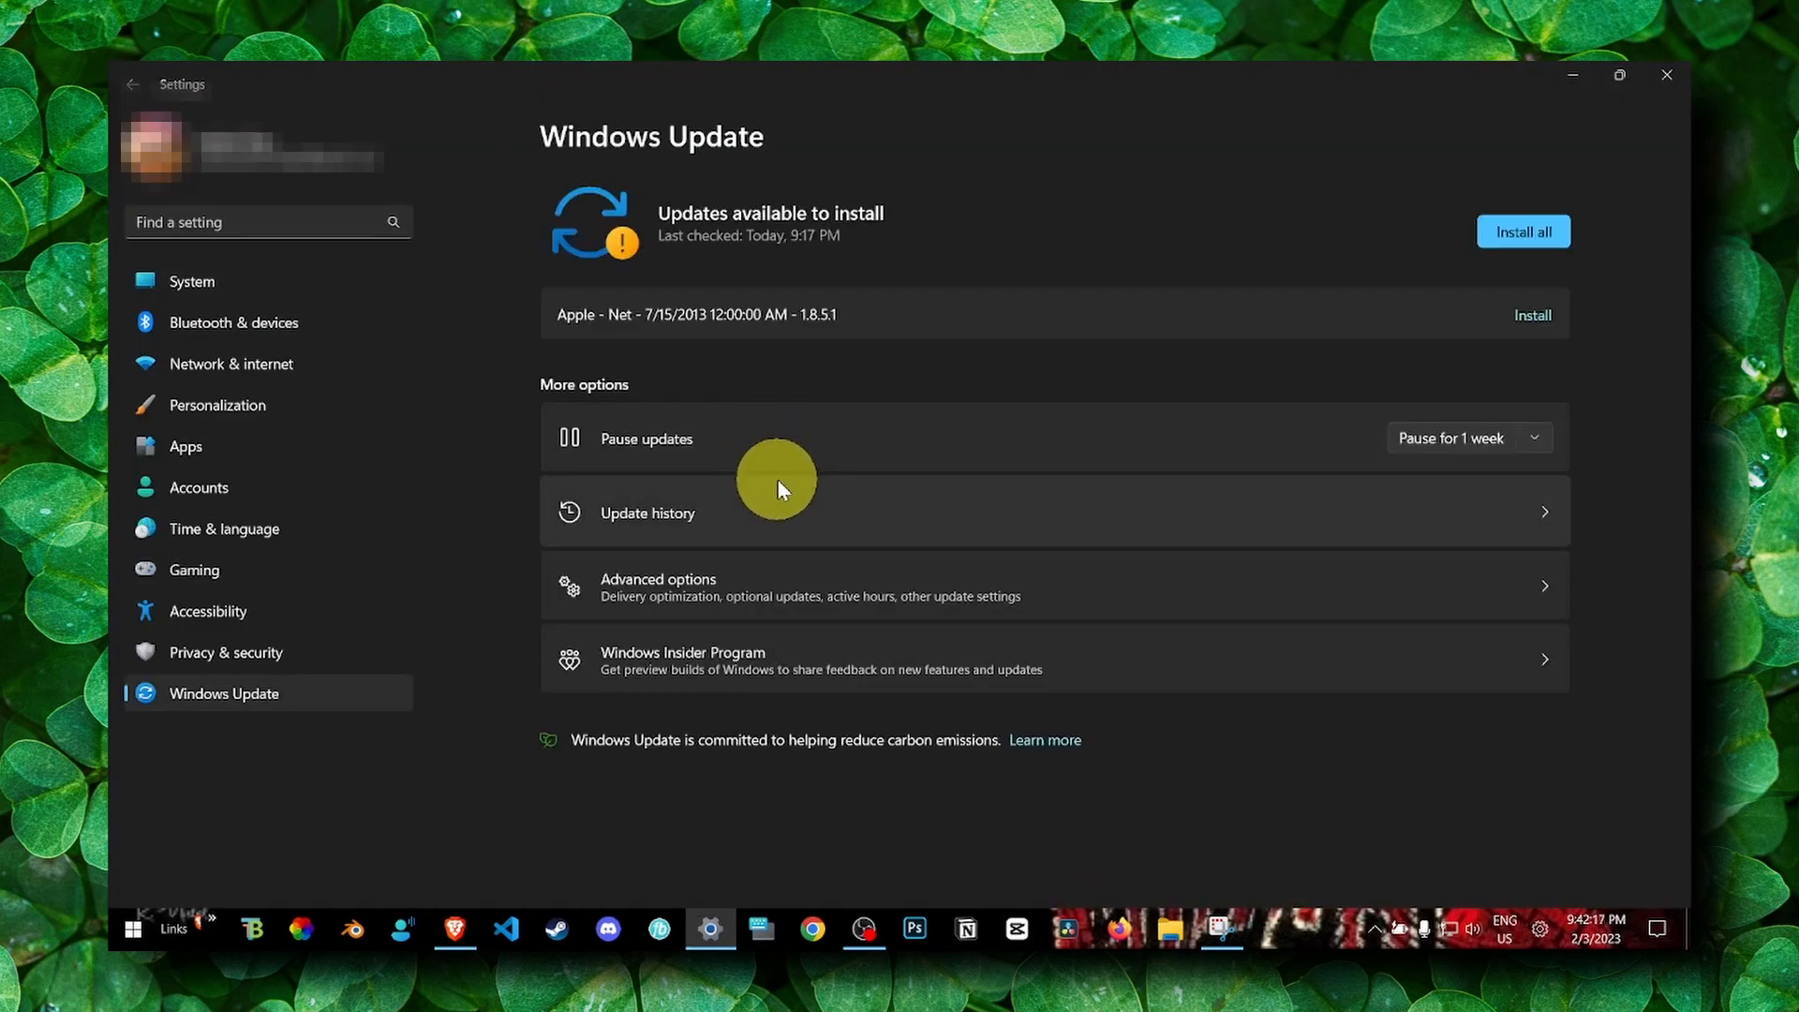
{"action": "mouse_move", "coordinate": [1522, 230]}
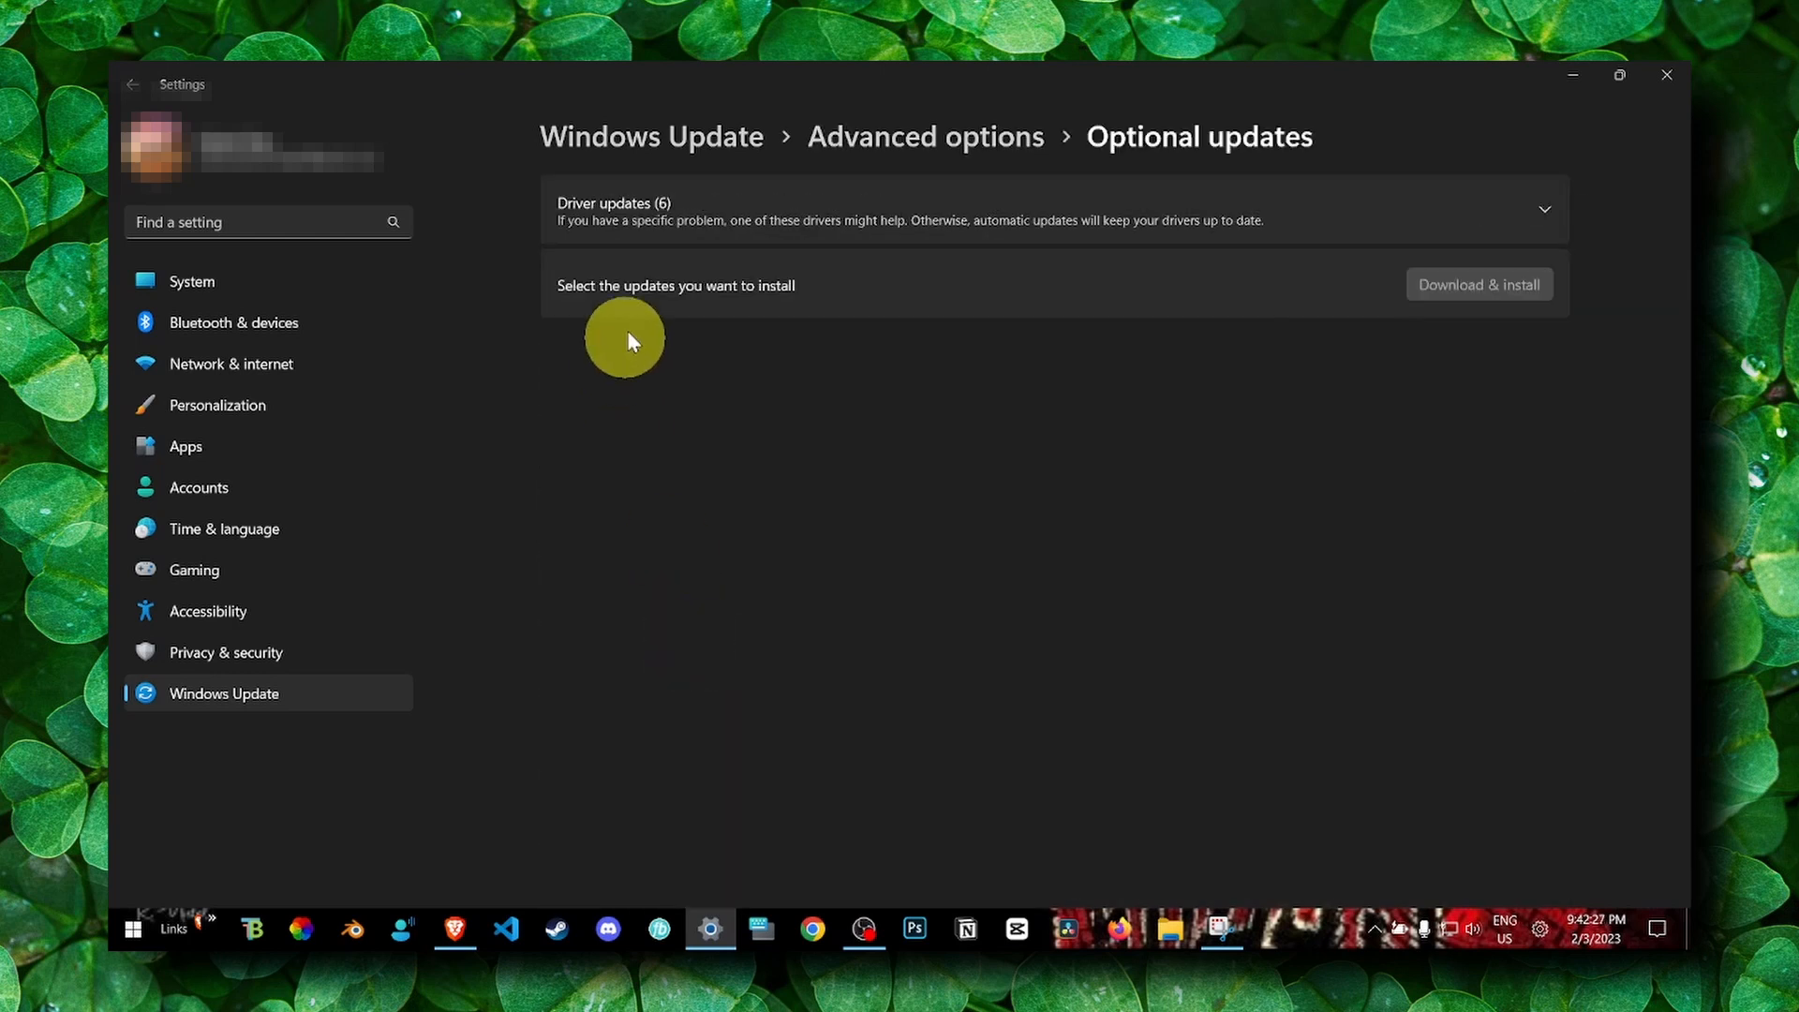
{"action": "left_click", "coordinate": [1542, 208]}
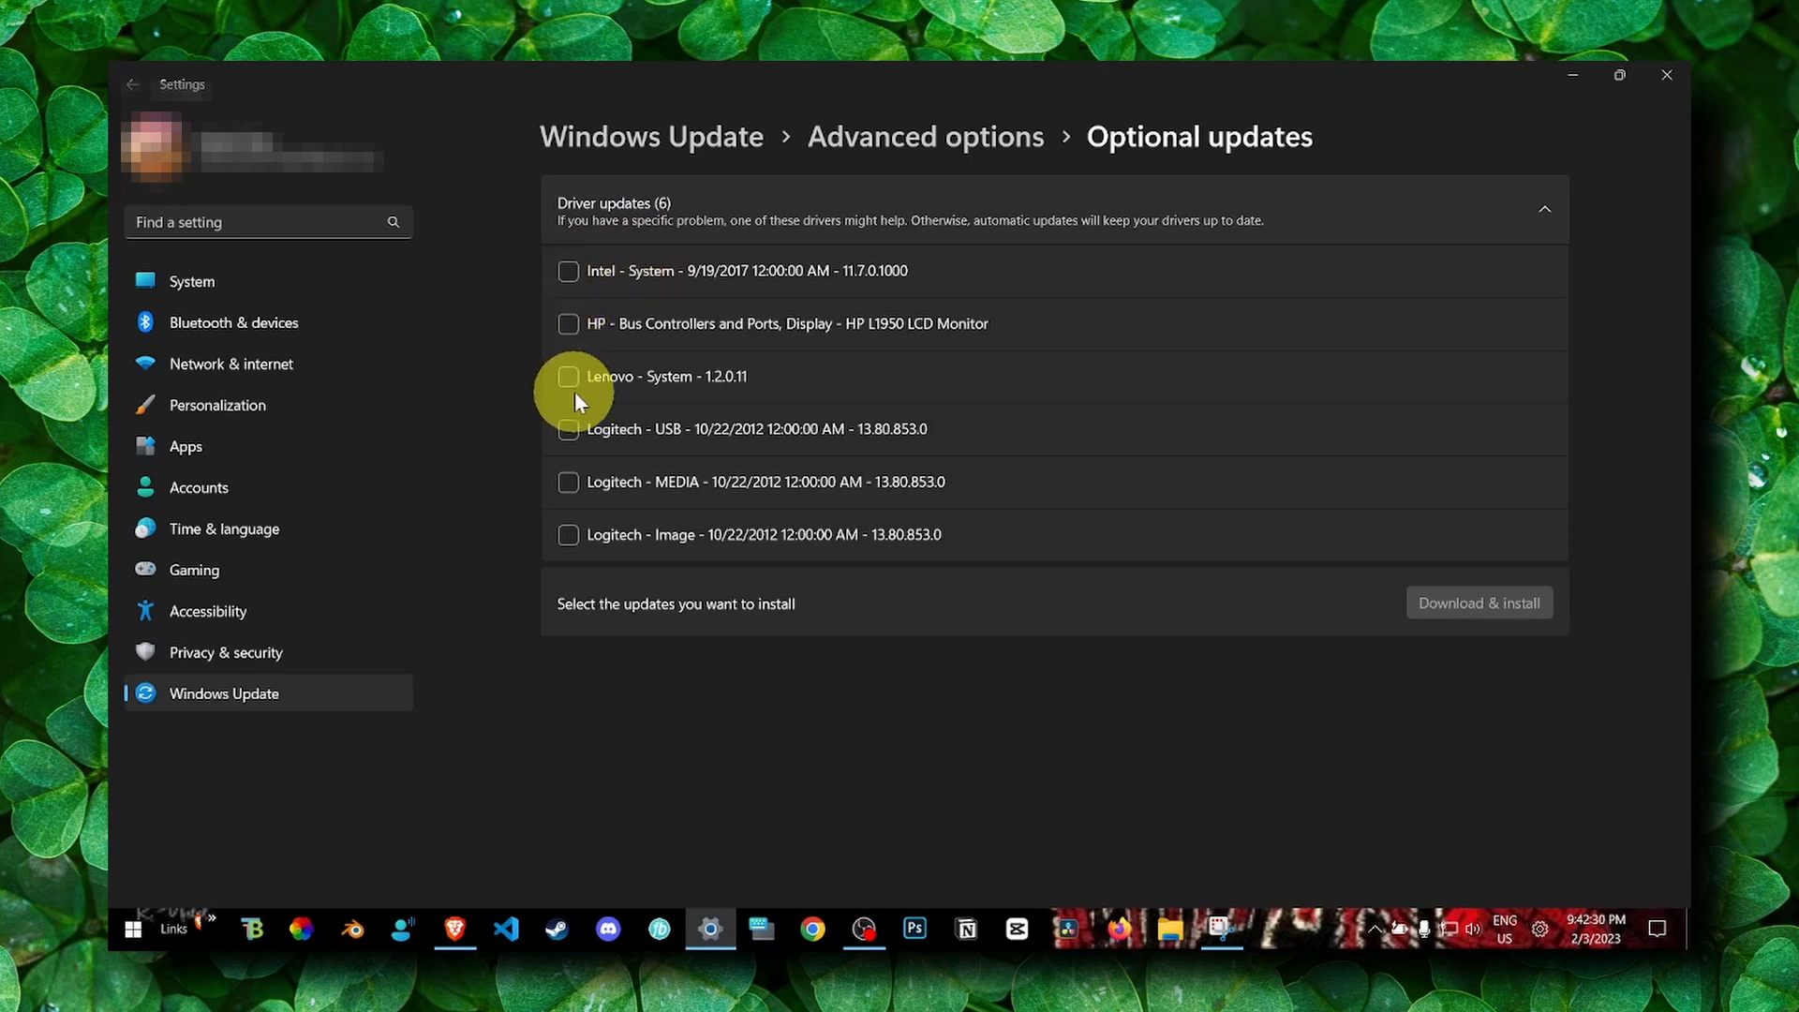
{"action": "mouse_move", "coordinate": [1666, 75]}
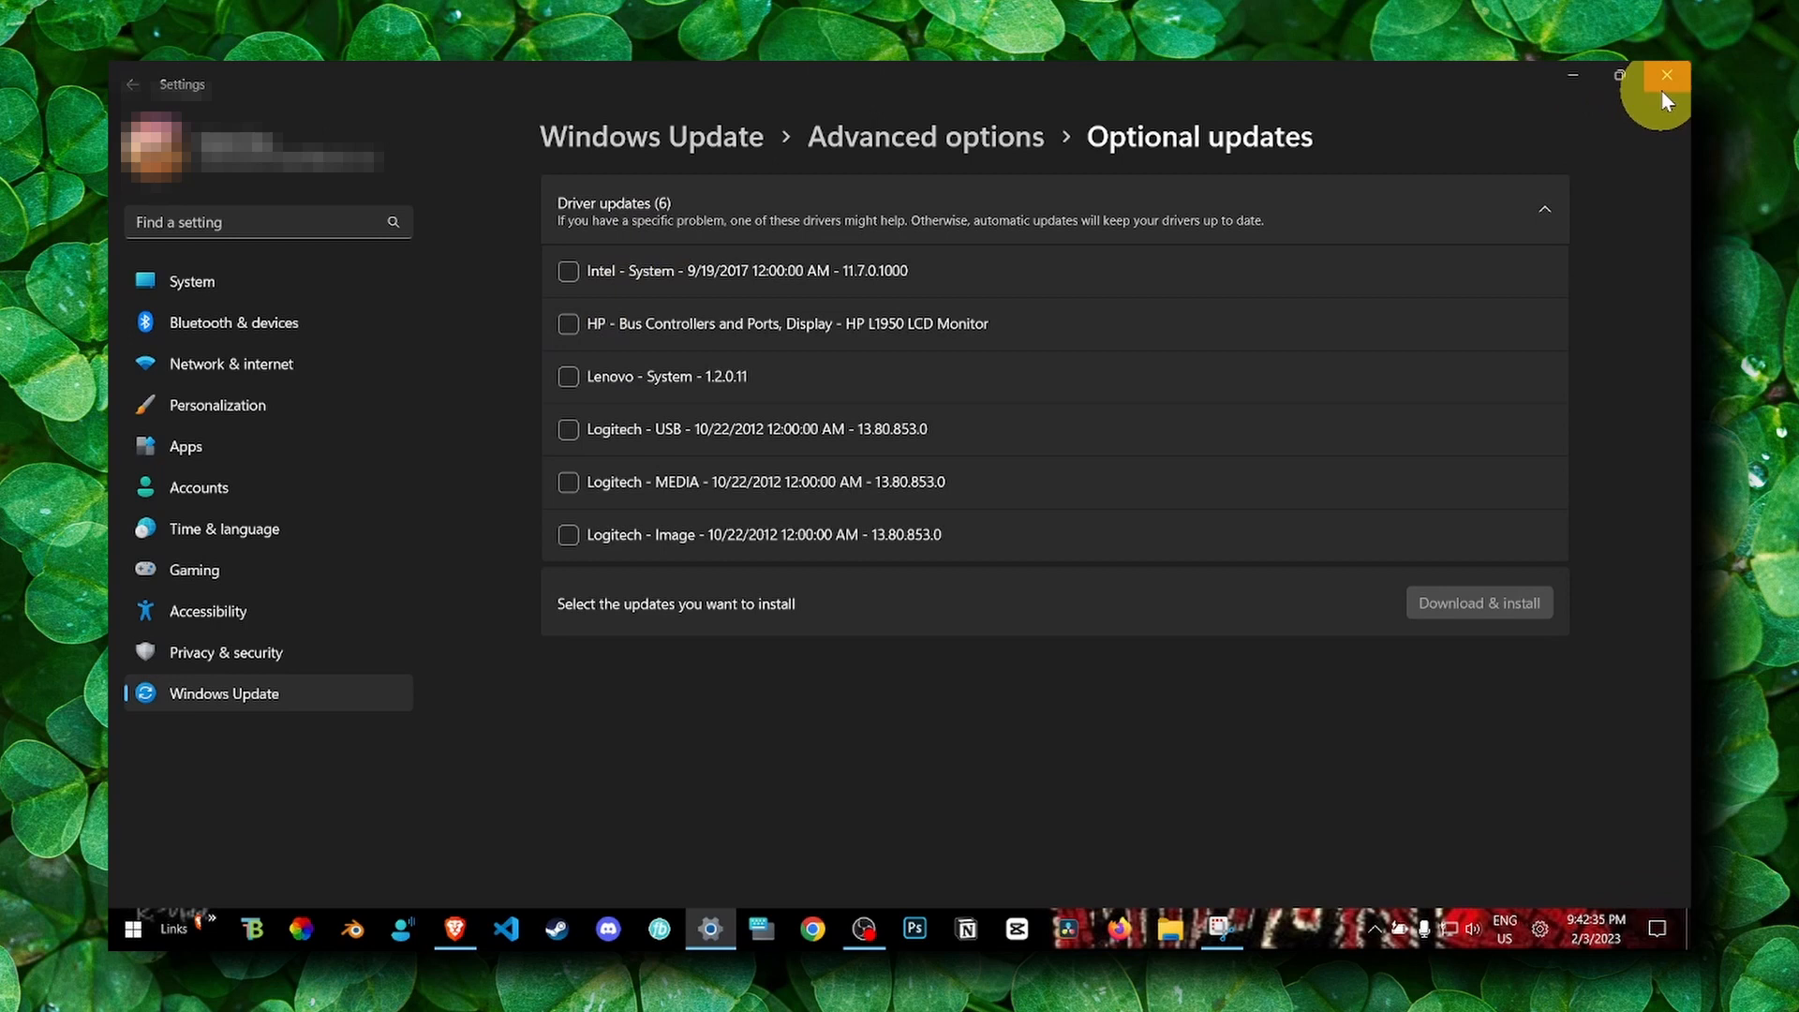
{"action": "left_click", "coordinate": [1666, 75]}
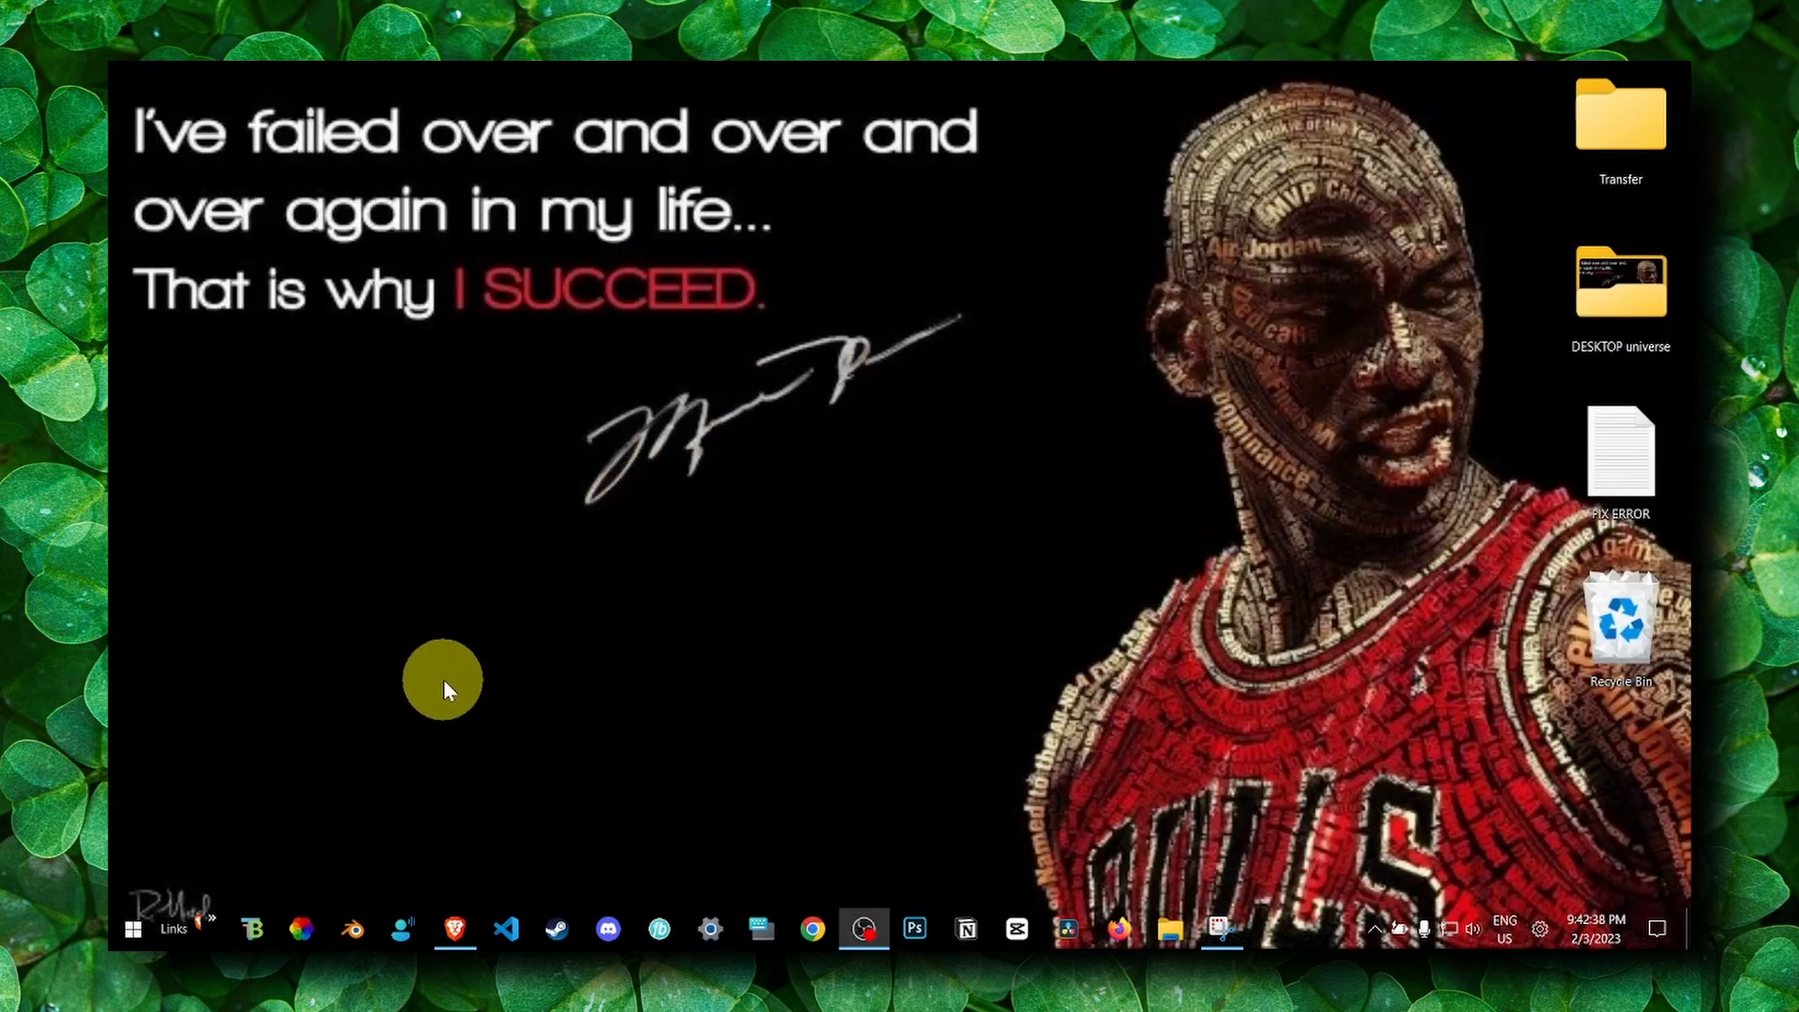
{"action": "mouse_move", "coordinate": [663, 622]}
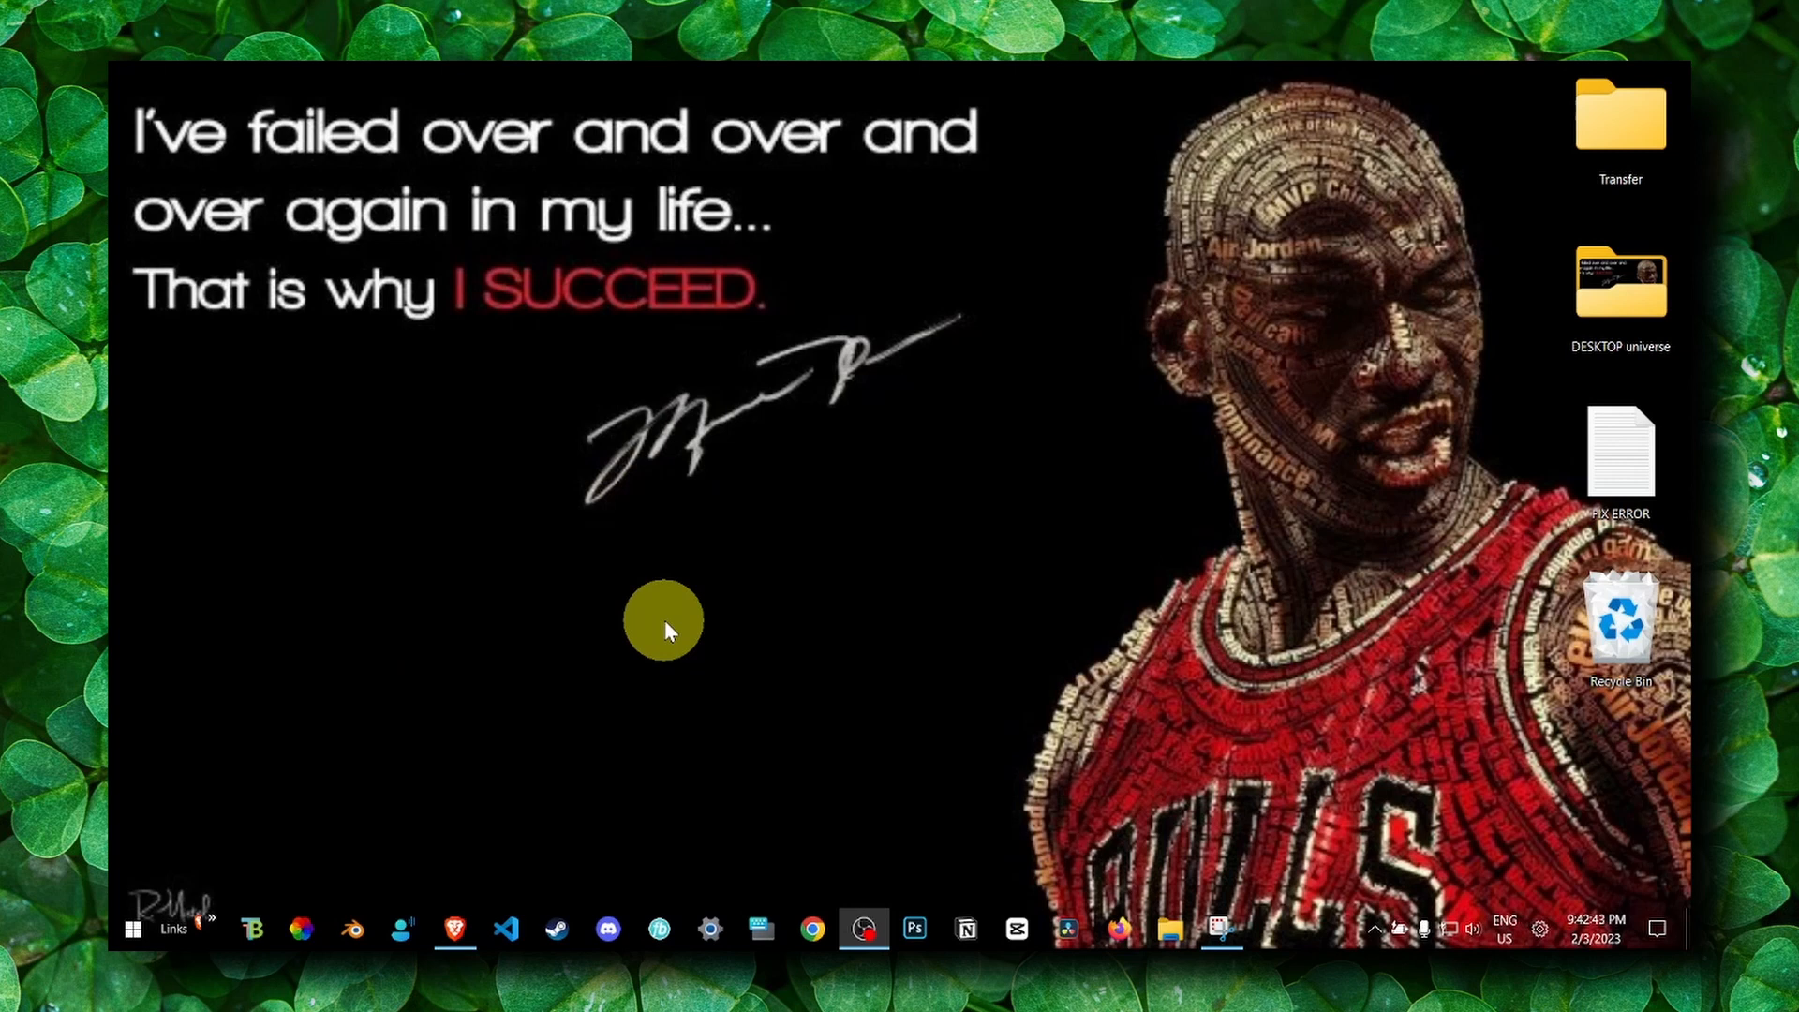
{"action": "mouse_move", "coordinate": [1079, 924]}
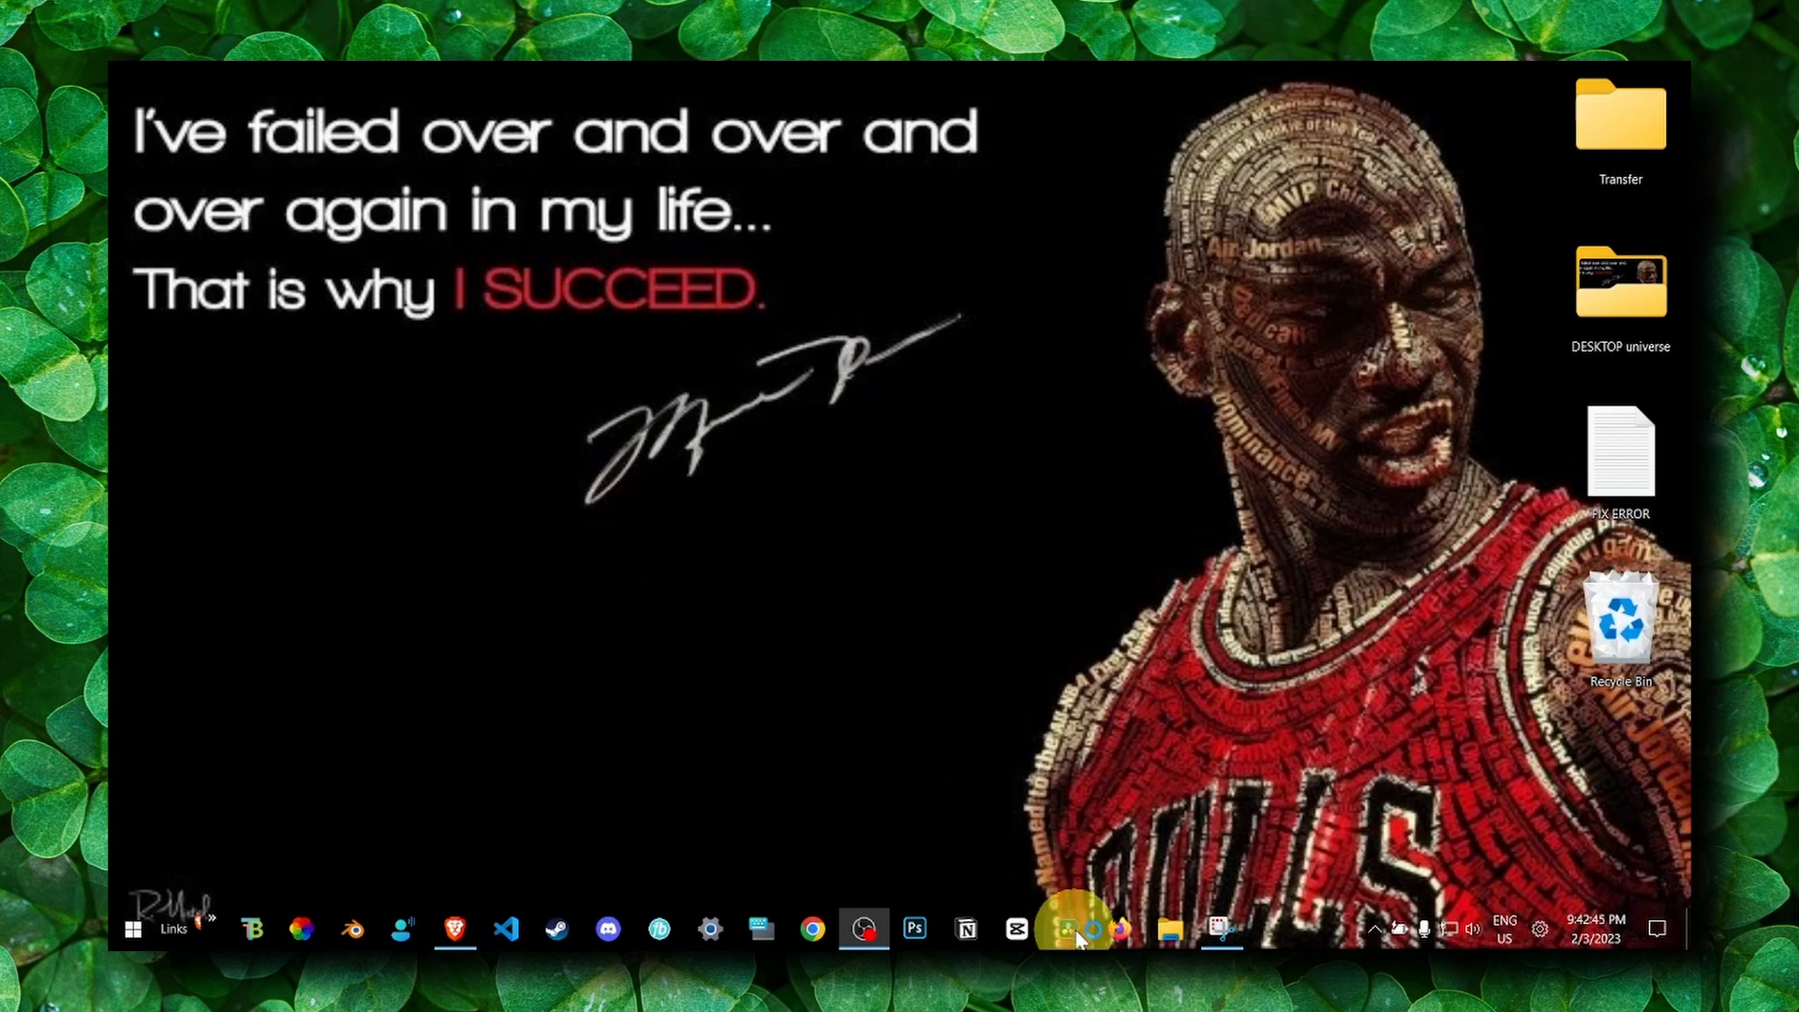
{"action": "mouse_move", "coordinate": [899, 582]}
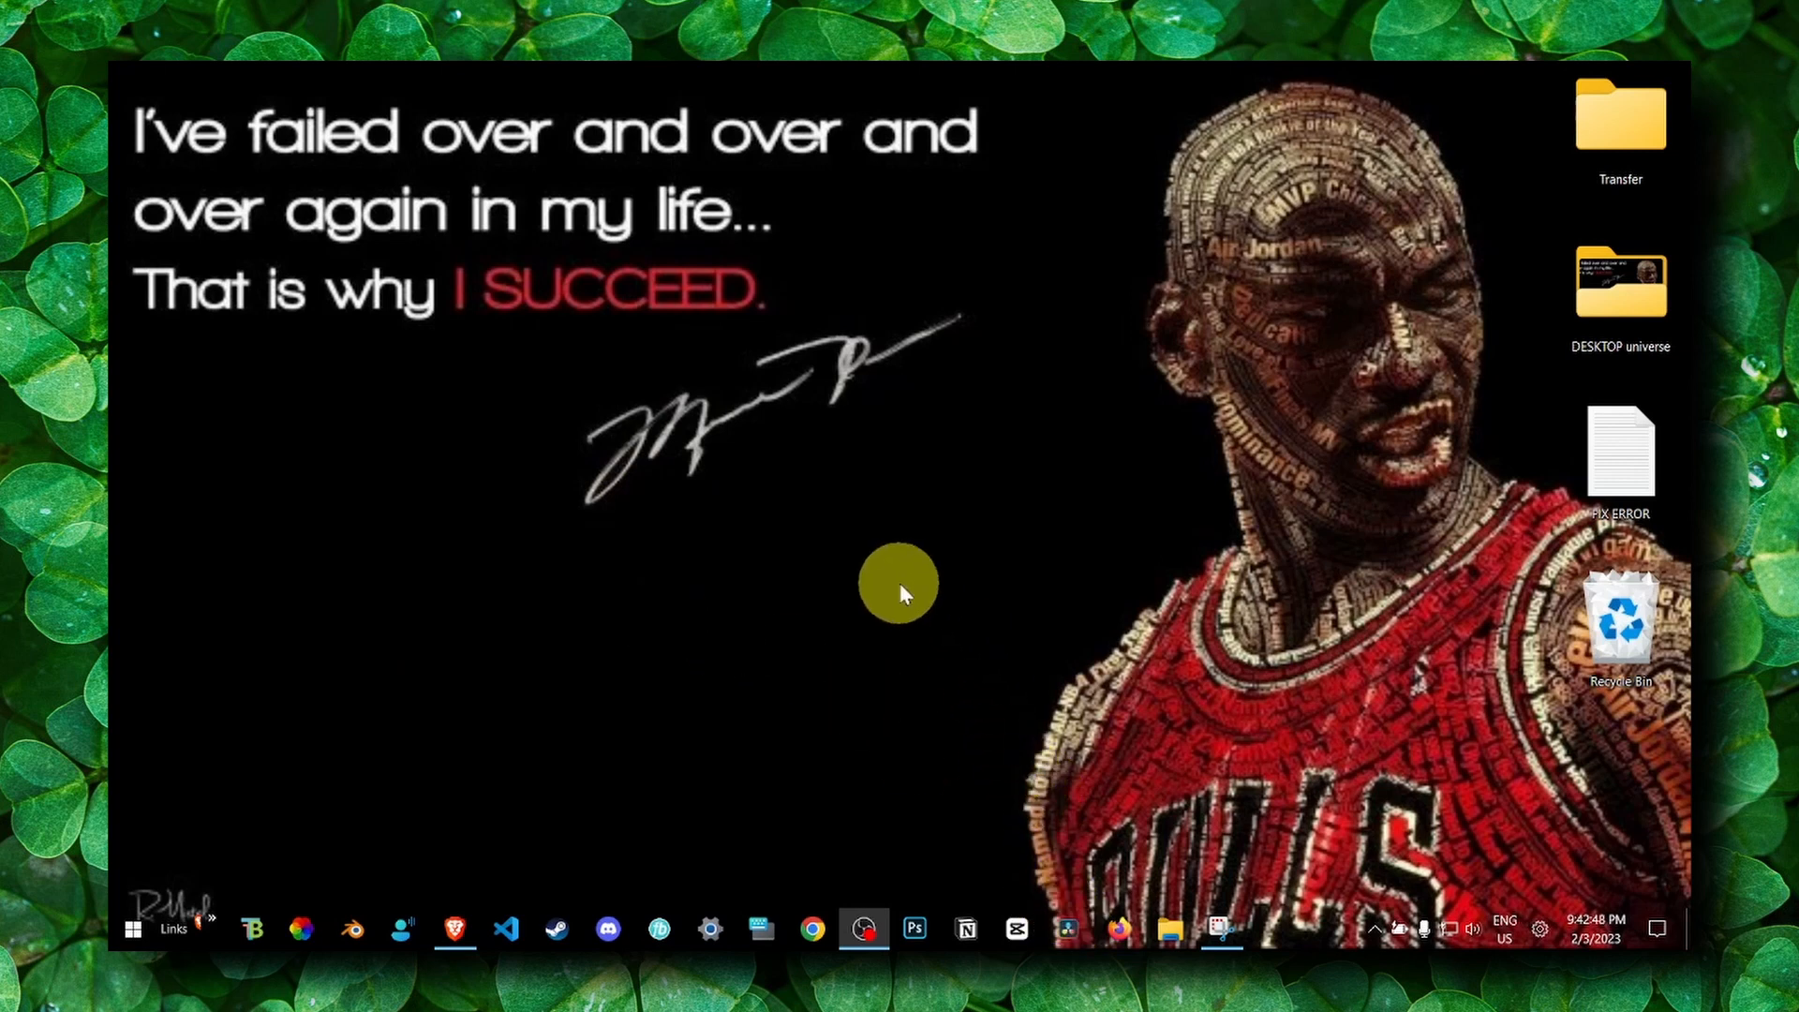
Launch DaVinci Resolve 18, open Untitled Project and reach Preferences at Media Storage
{"action": "left_click", "coordinate": [1066, 929]}
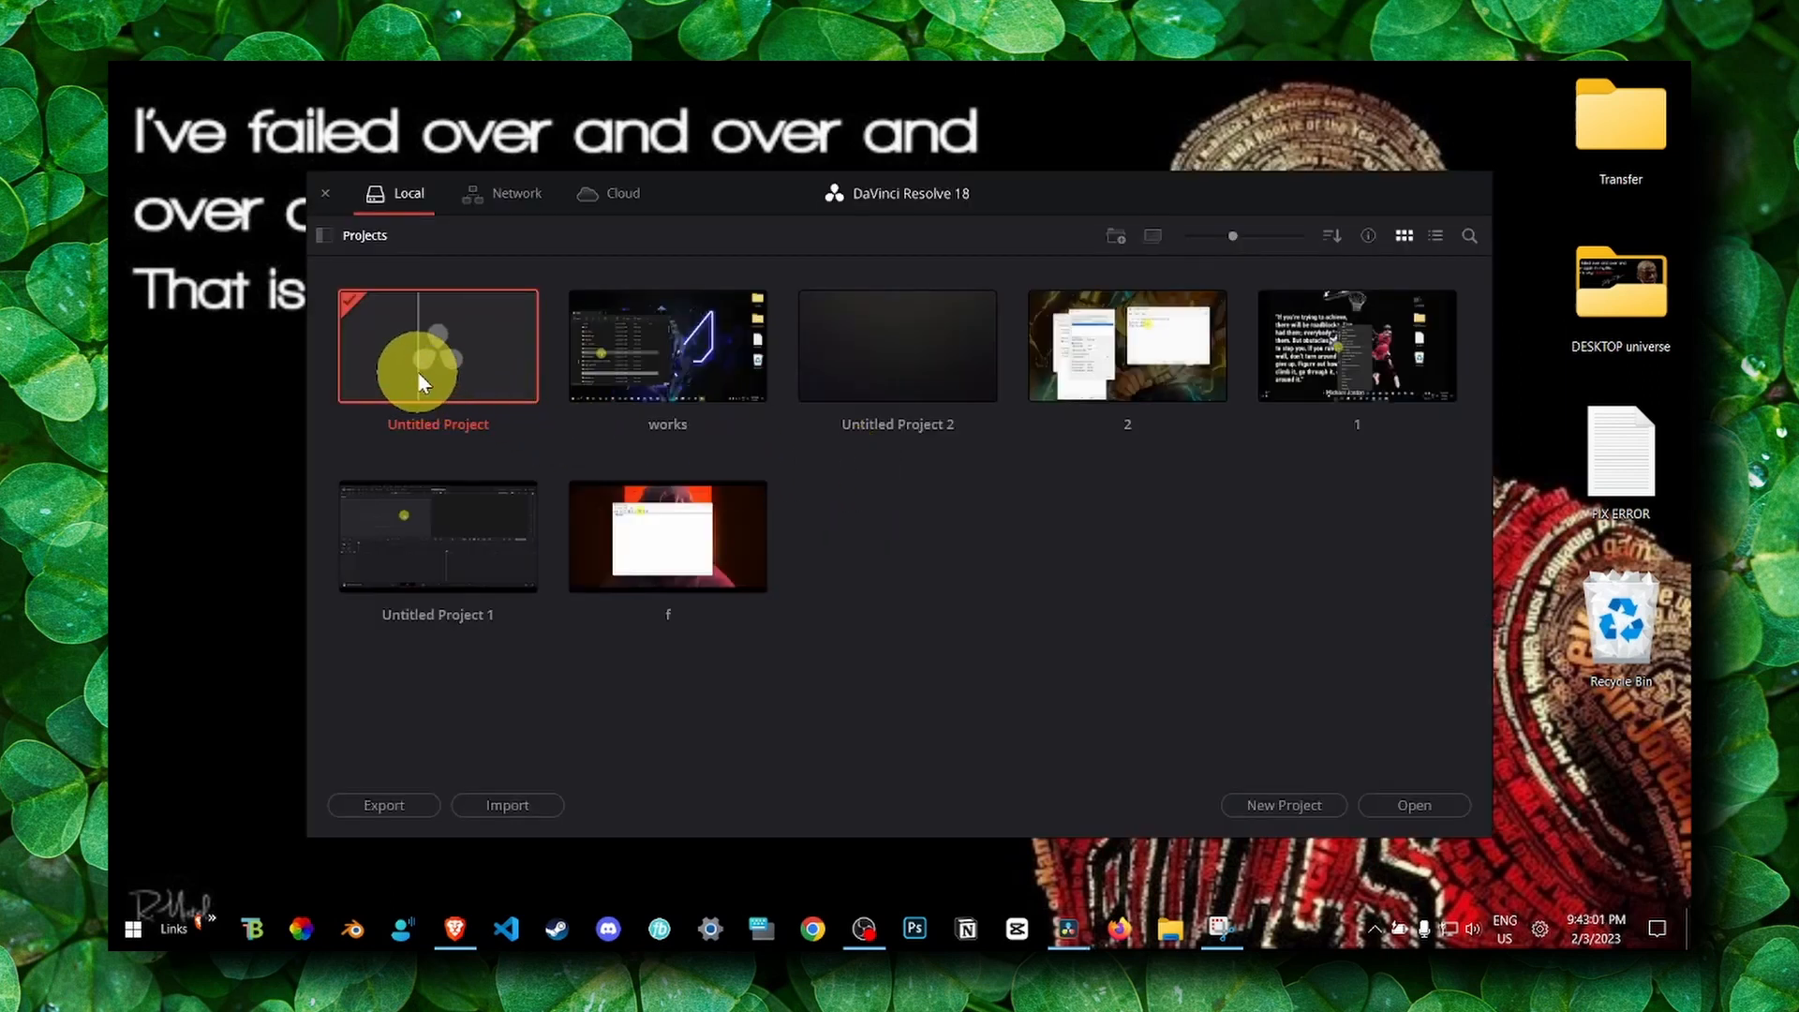
{"action": "double_click", "coordinate": [437, 345]}
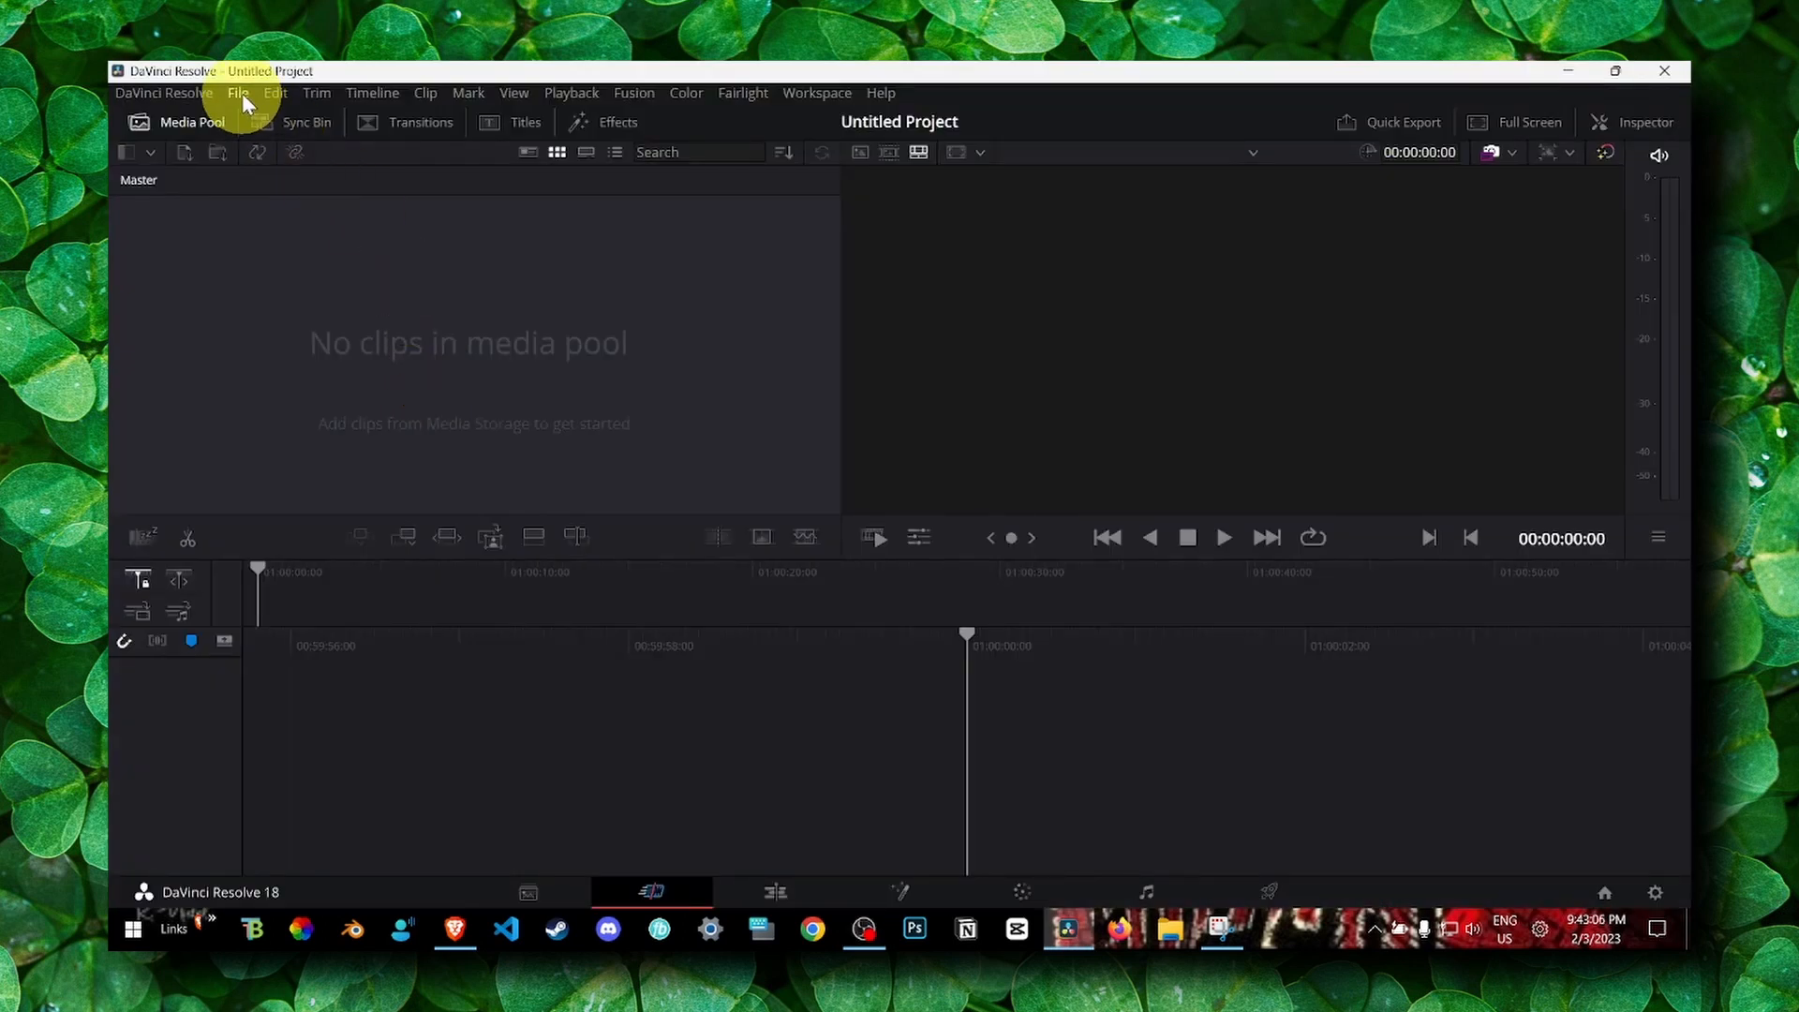
{"action": "left_click", "coordinate": [163, 93]}
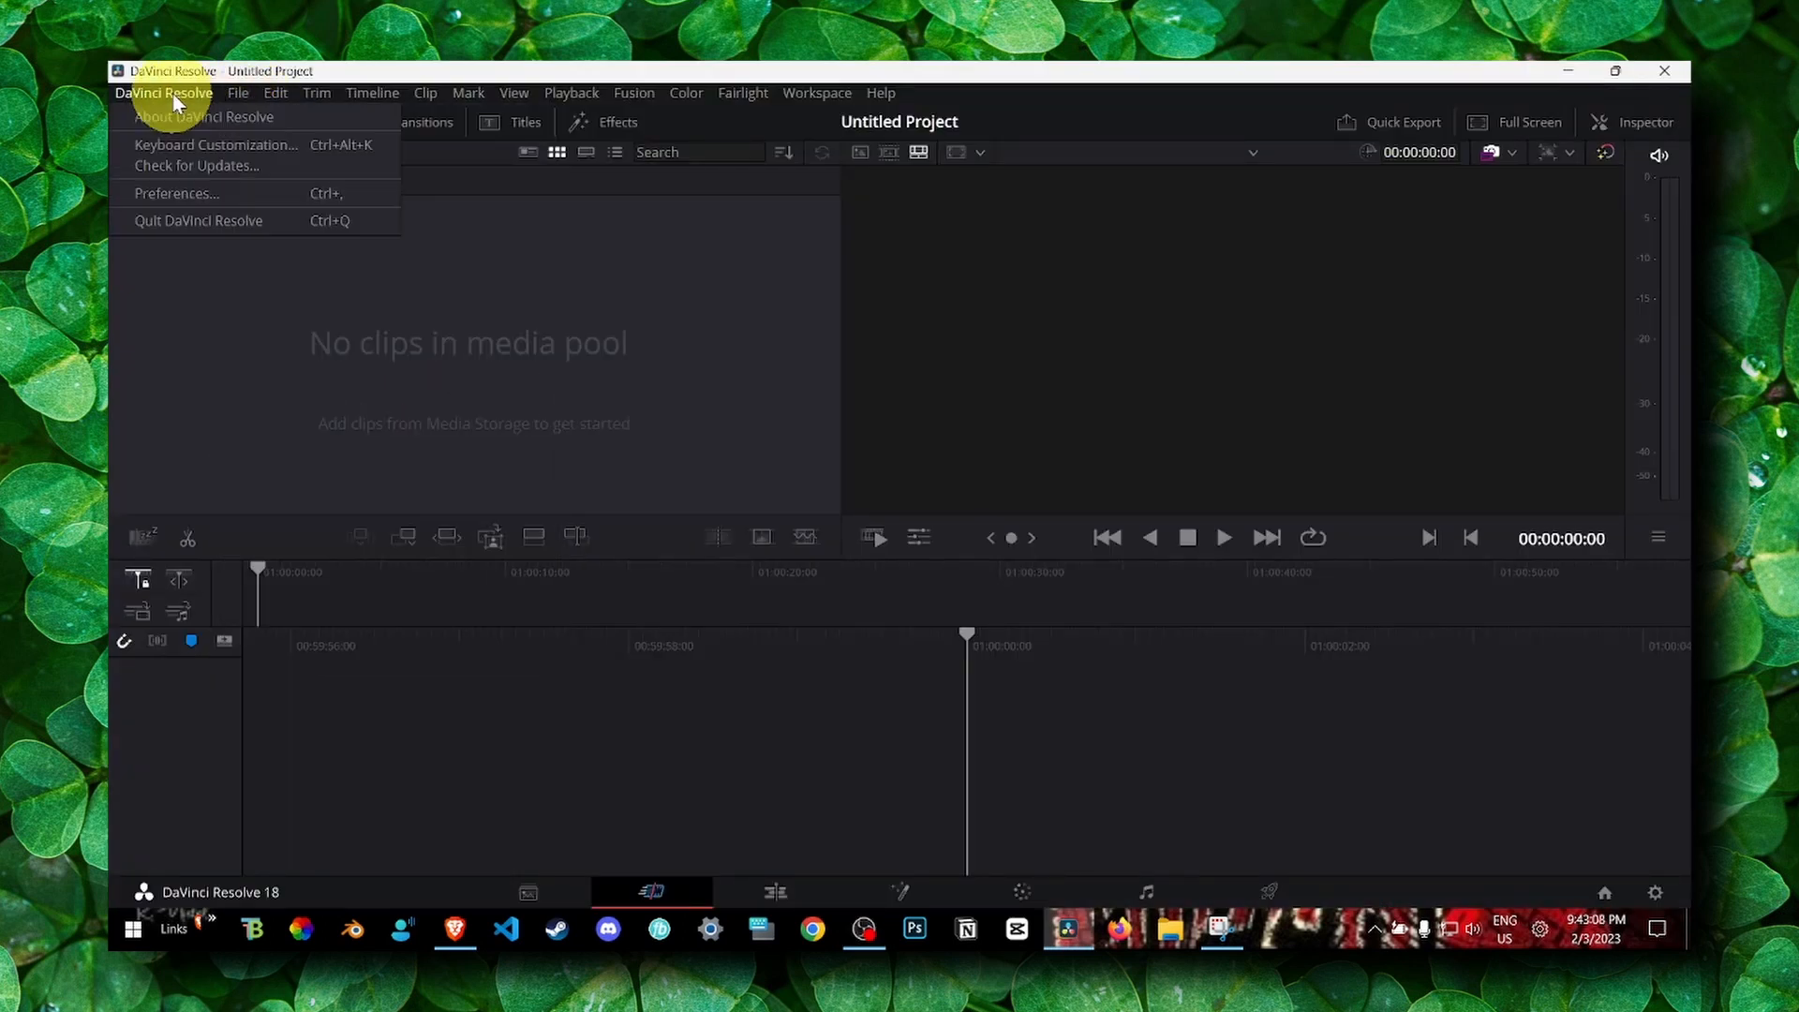
{"action": "left_click", "coordinate": [176, 193]}
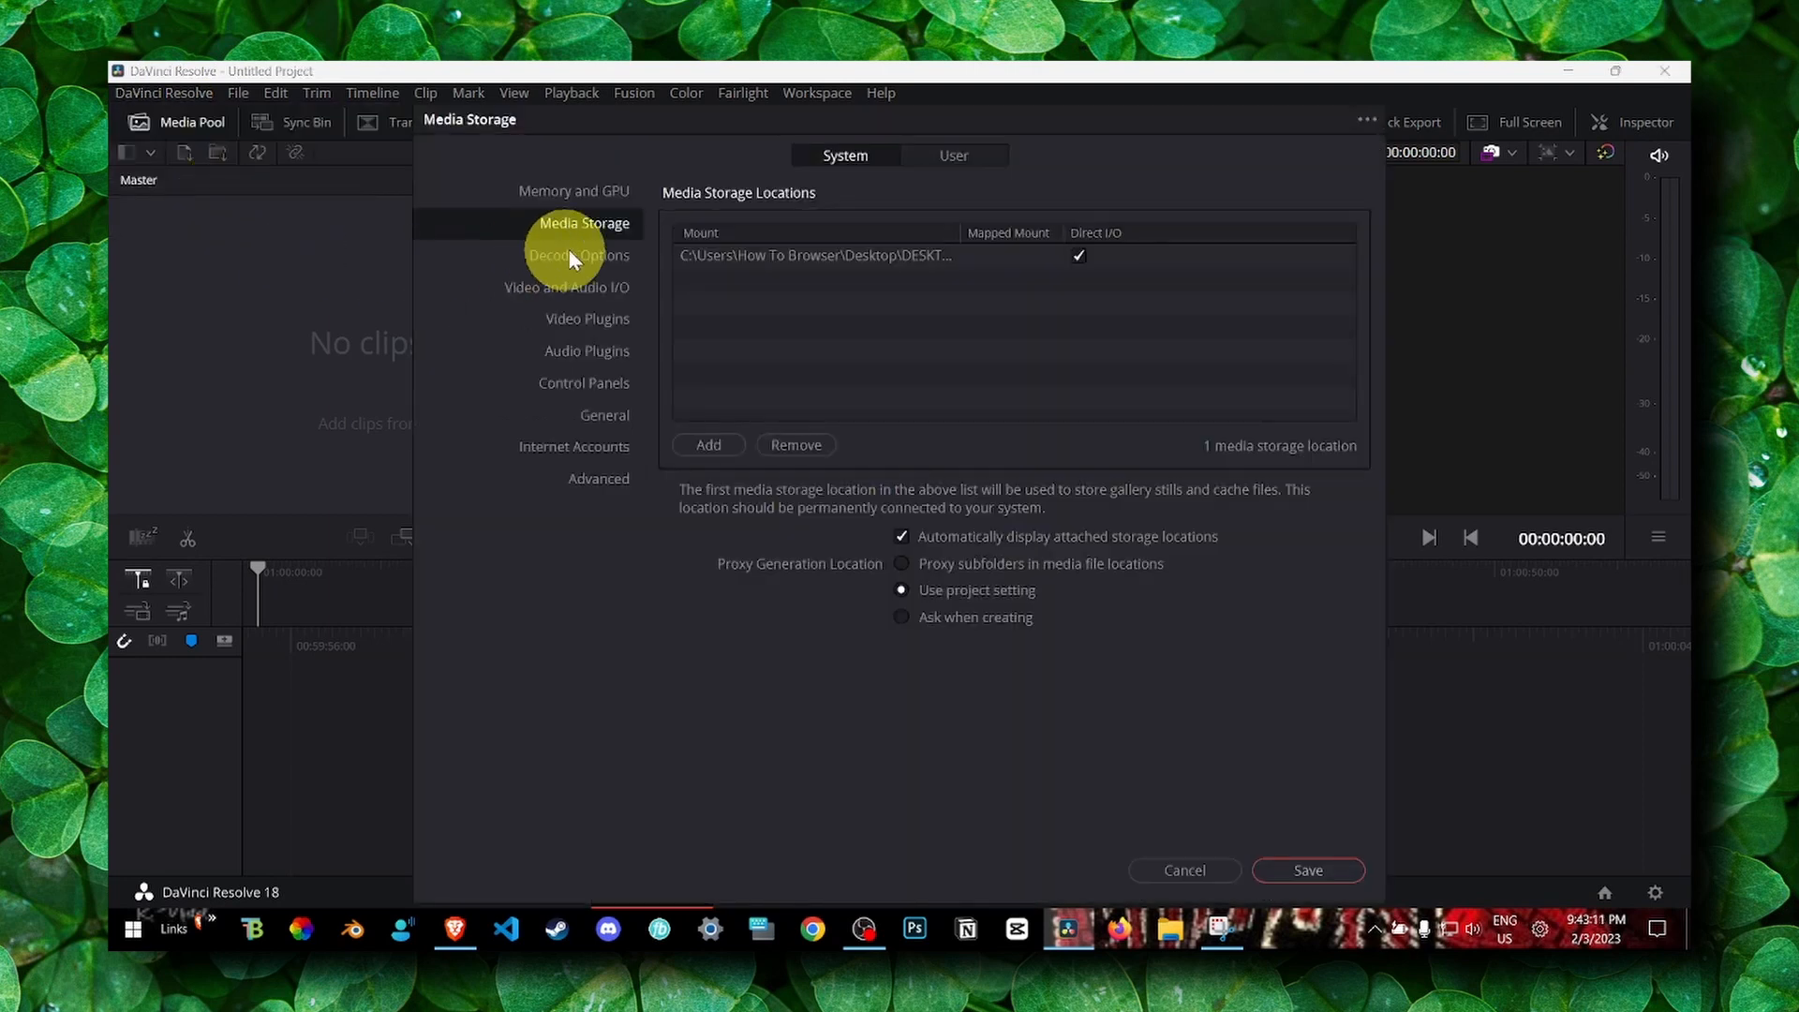
In Memory and GPU, set processing to CUDA, toggle GPU selection Auto off and on, and save
{"action": "left_click", "coordinate": [574, 191]}
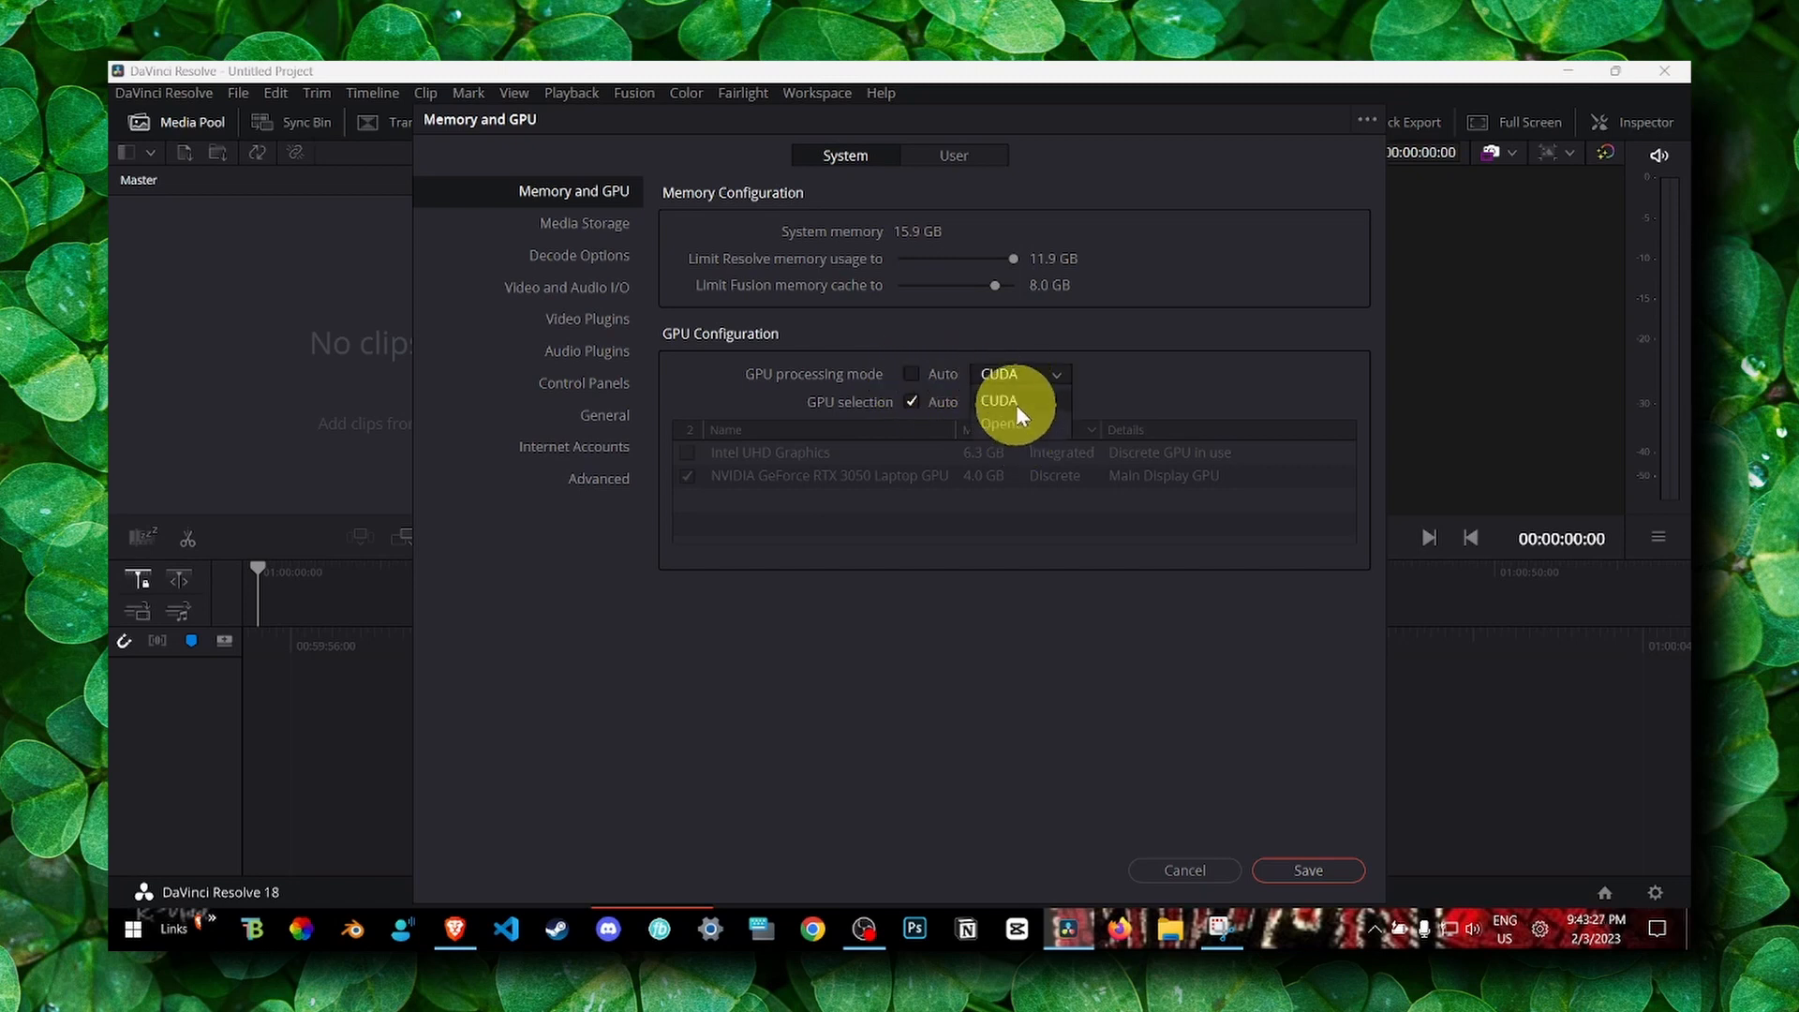
{"action": "mouse_move", "coordinate": [767, 390]}
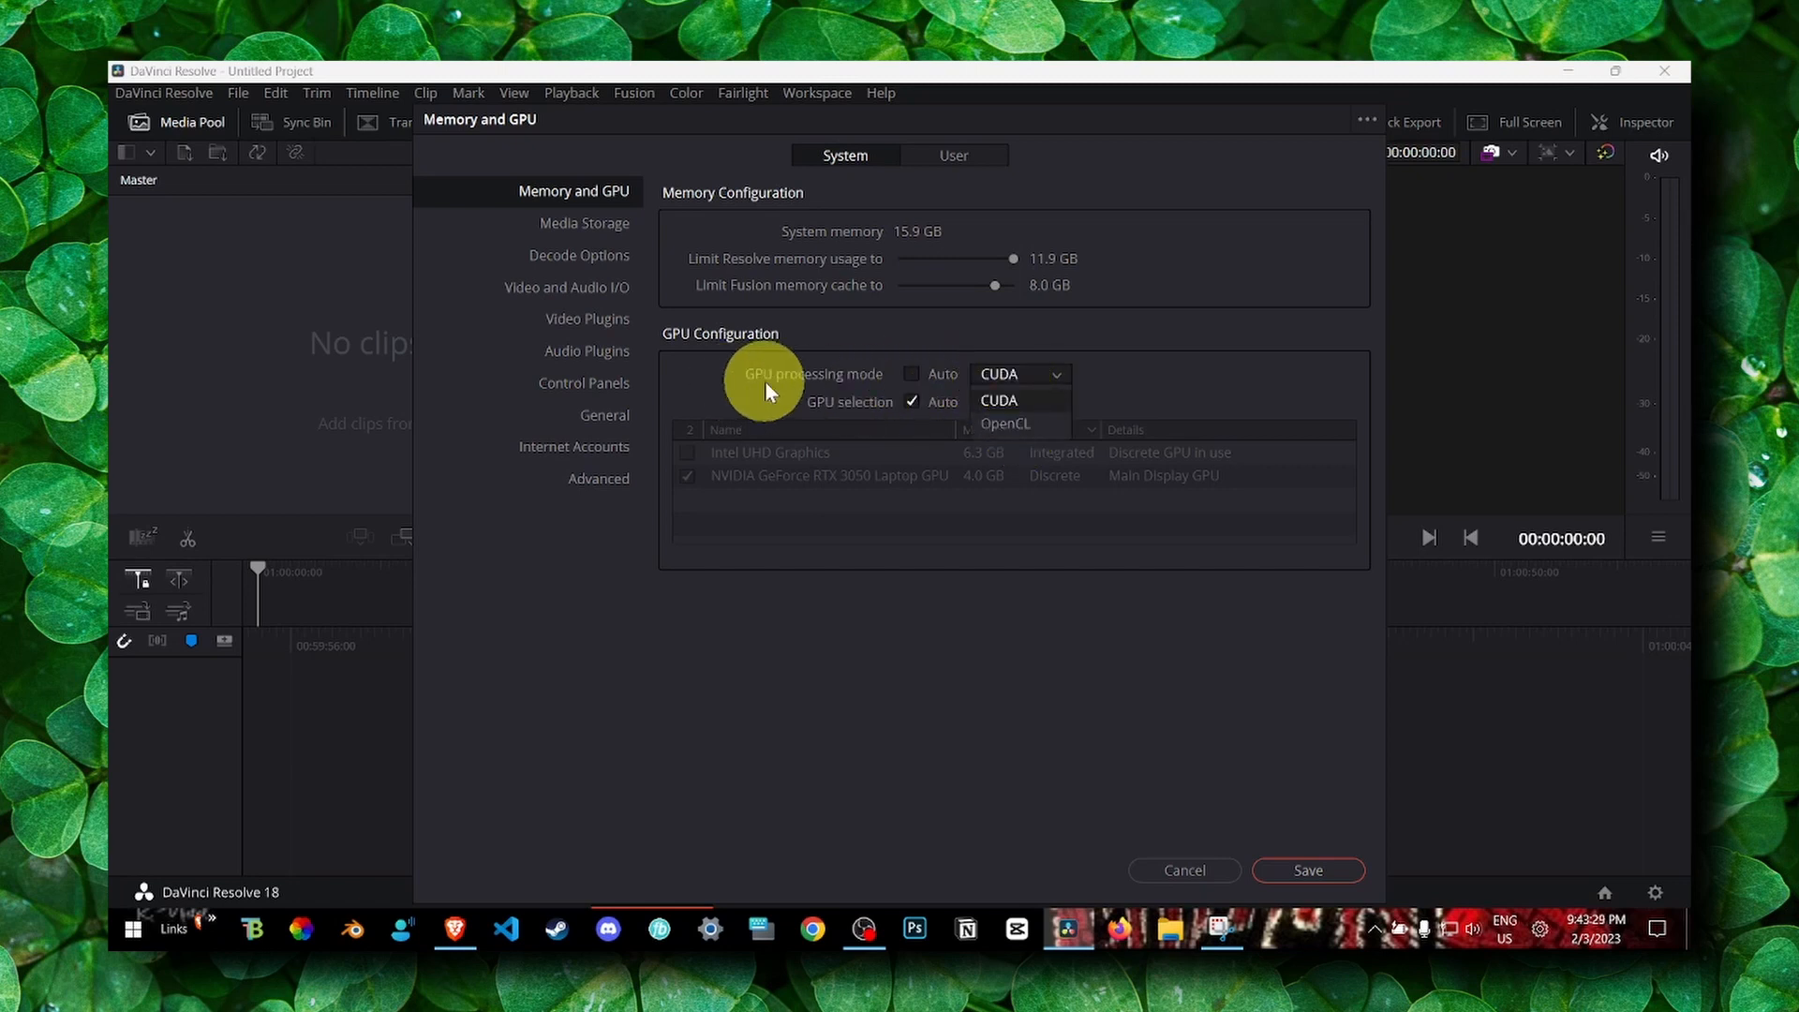
{"action": "left_click", "coordinate": [999, 401]}
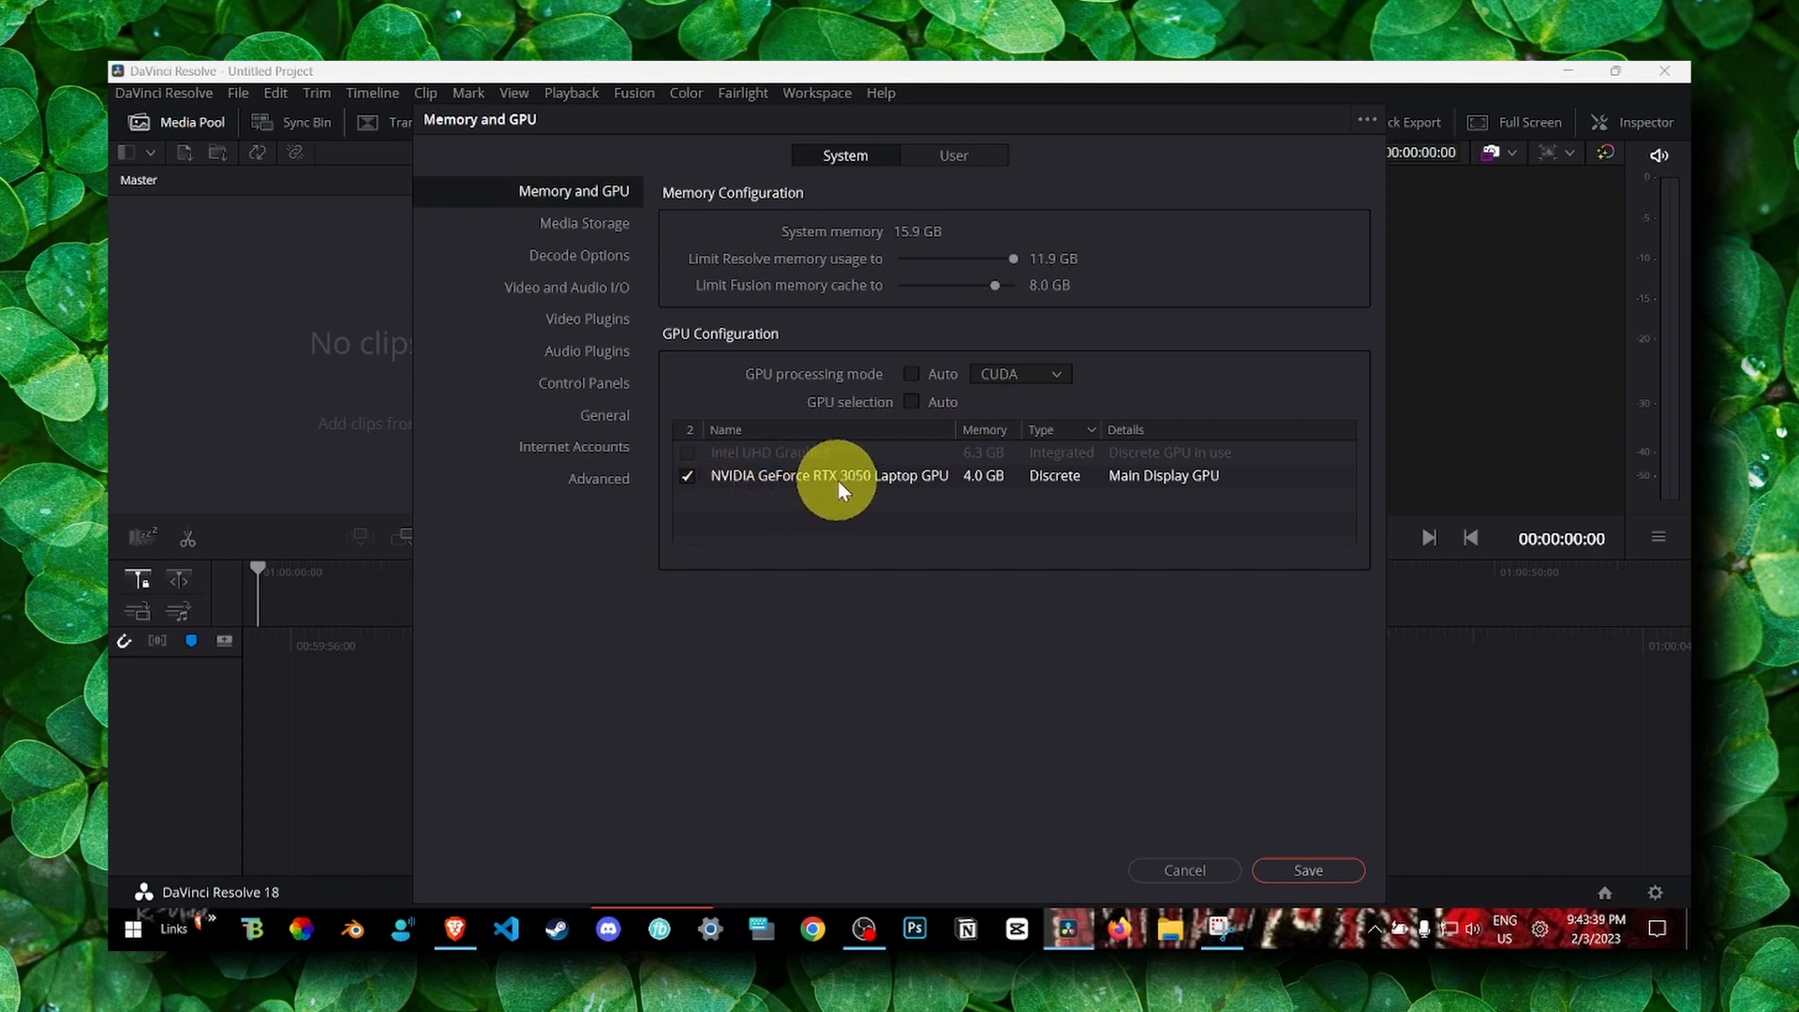
{"action": "mouse_move", "coordinate": [883, 493]}
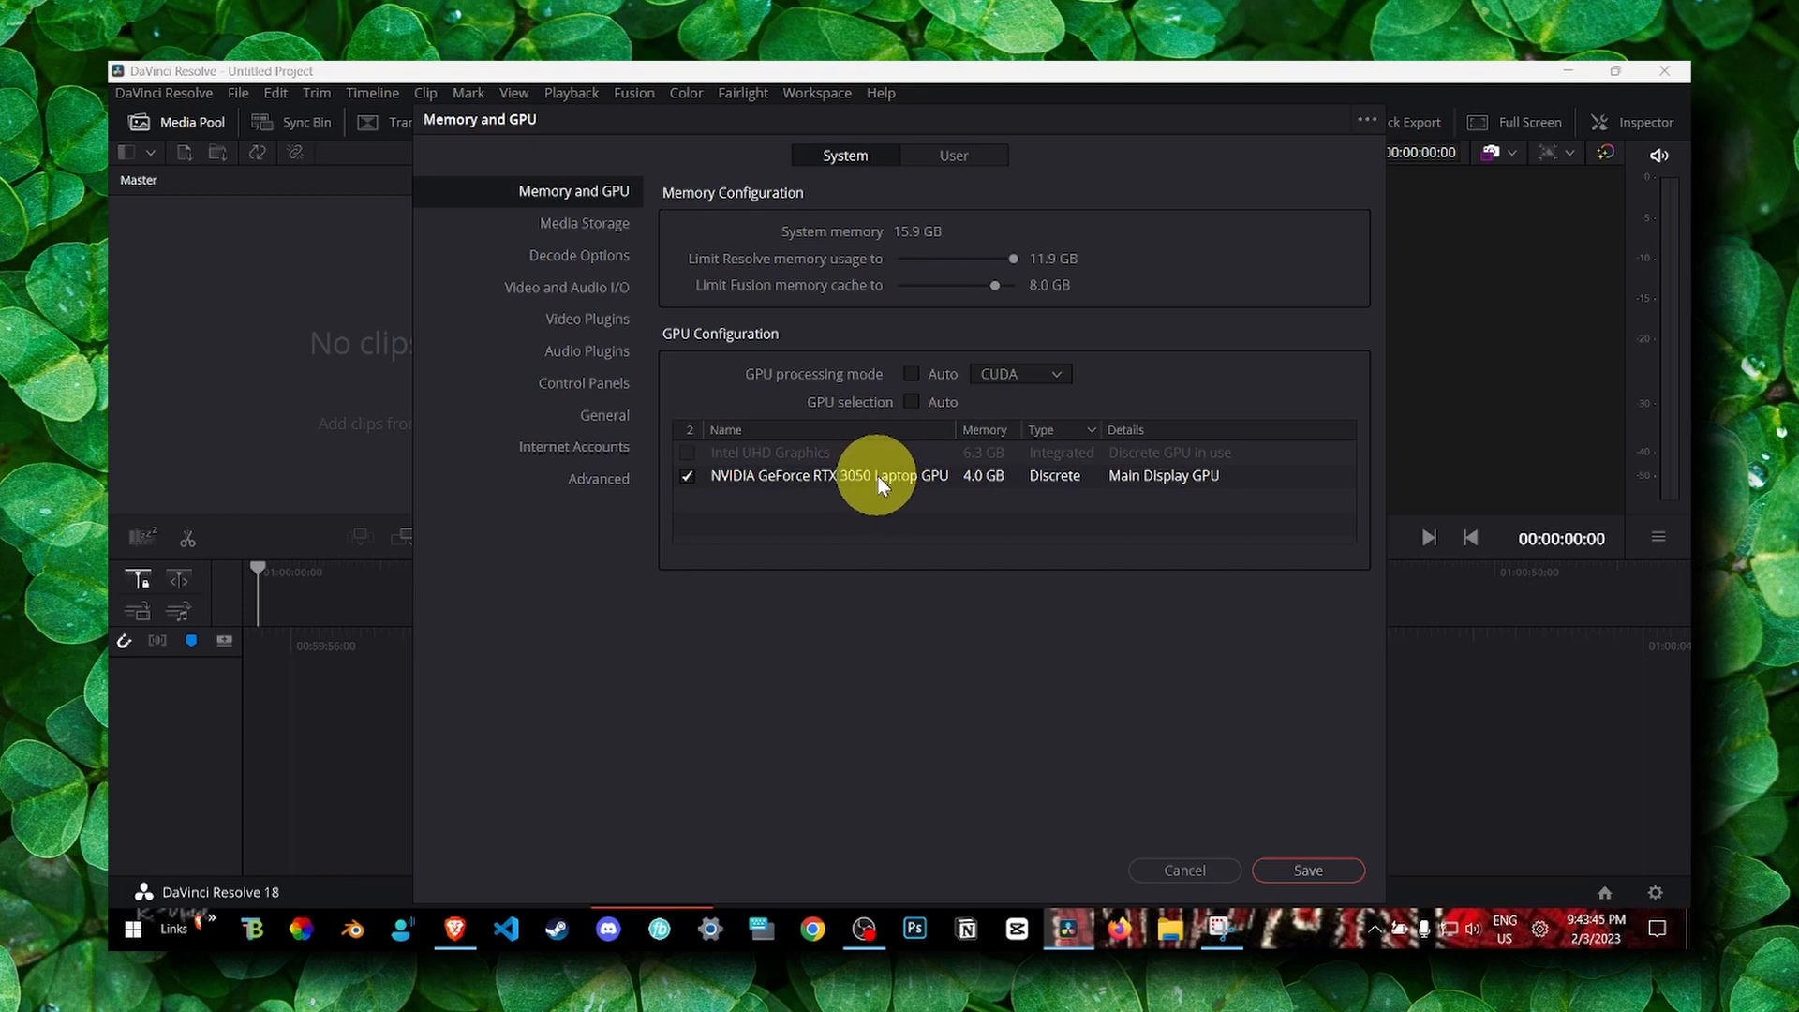
{"action": "mouse_move", "coordinate": [931, 481]}
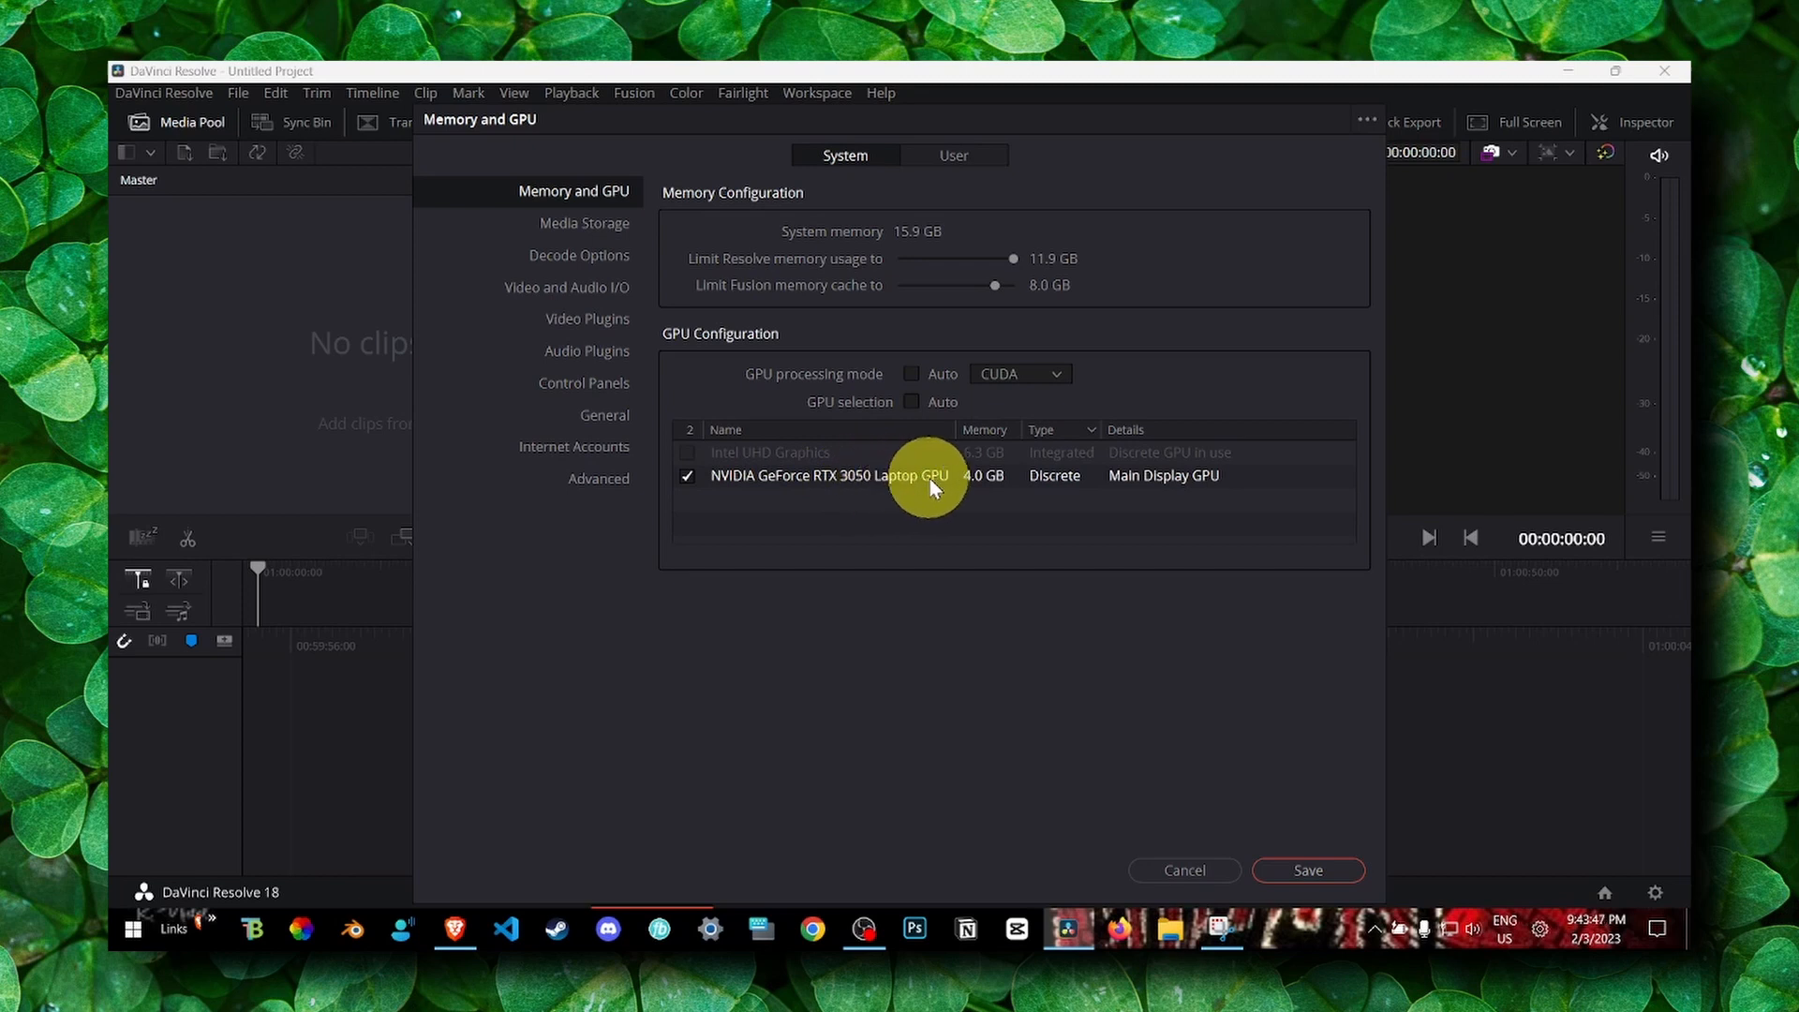
{"action": "mouse_move", "coordinate": [954, 487]}
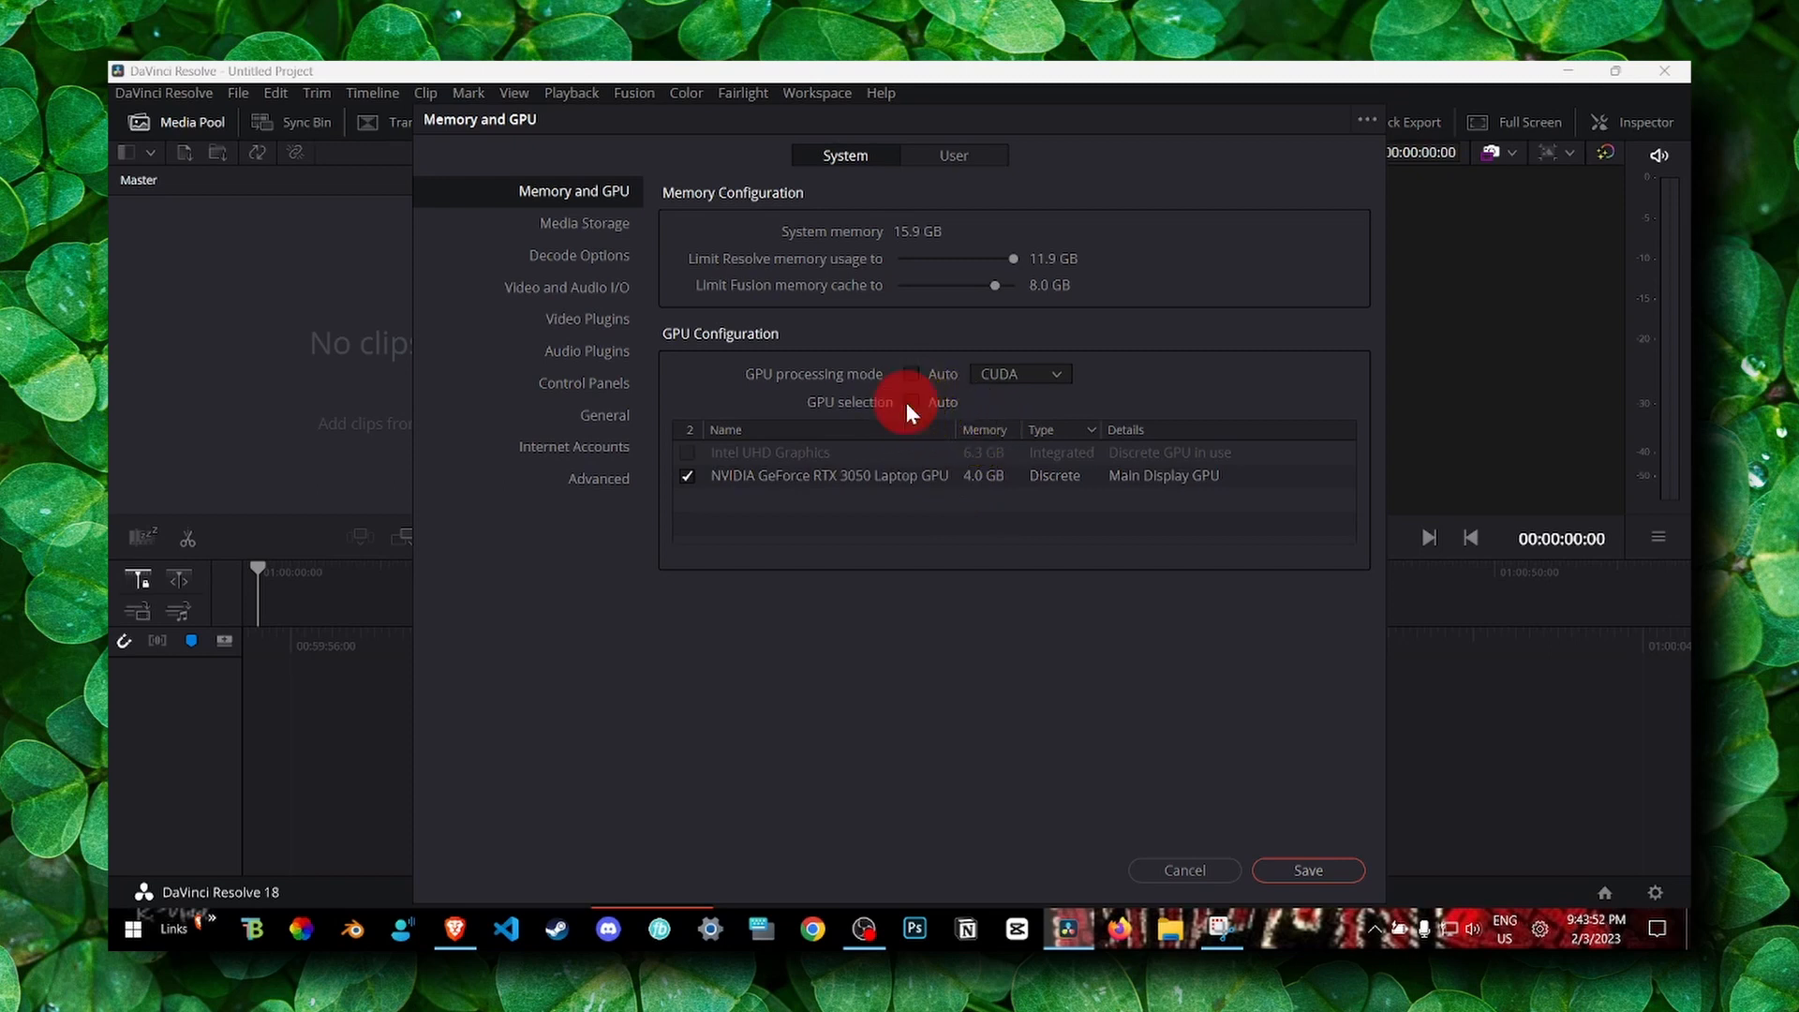
{"action": "left_click", "coordinate": [1018, 372]}
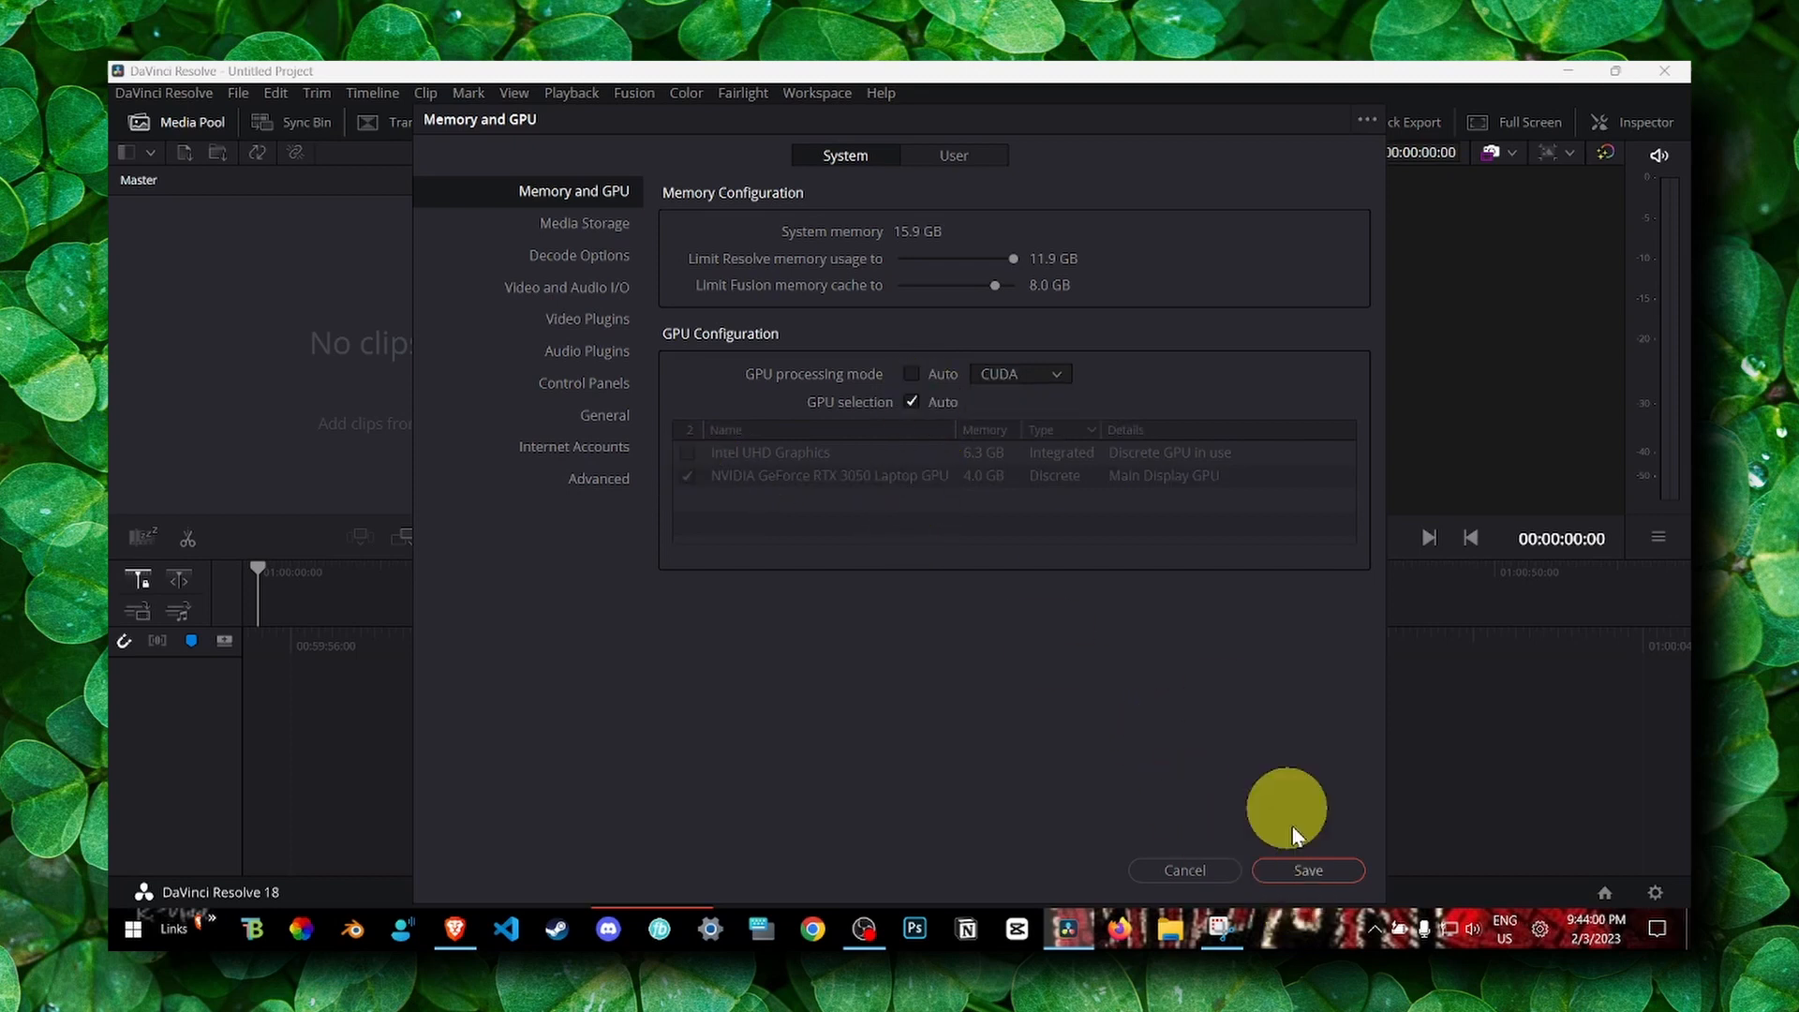
{"action": "left_click", "coordinate": [1306, 869]}
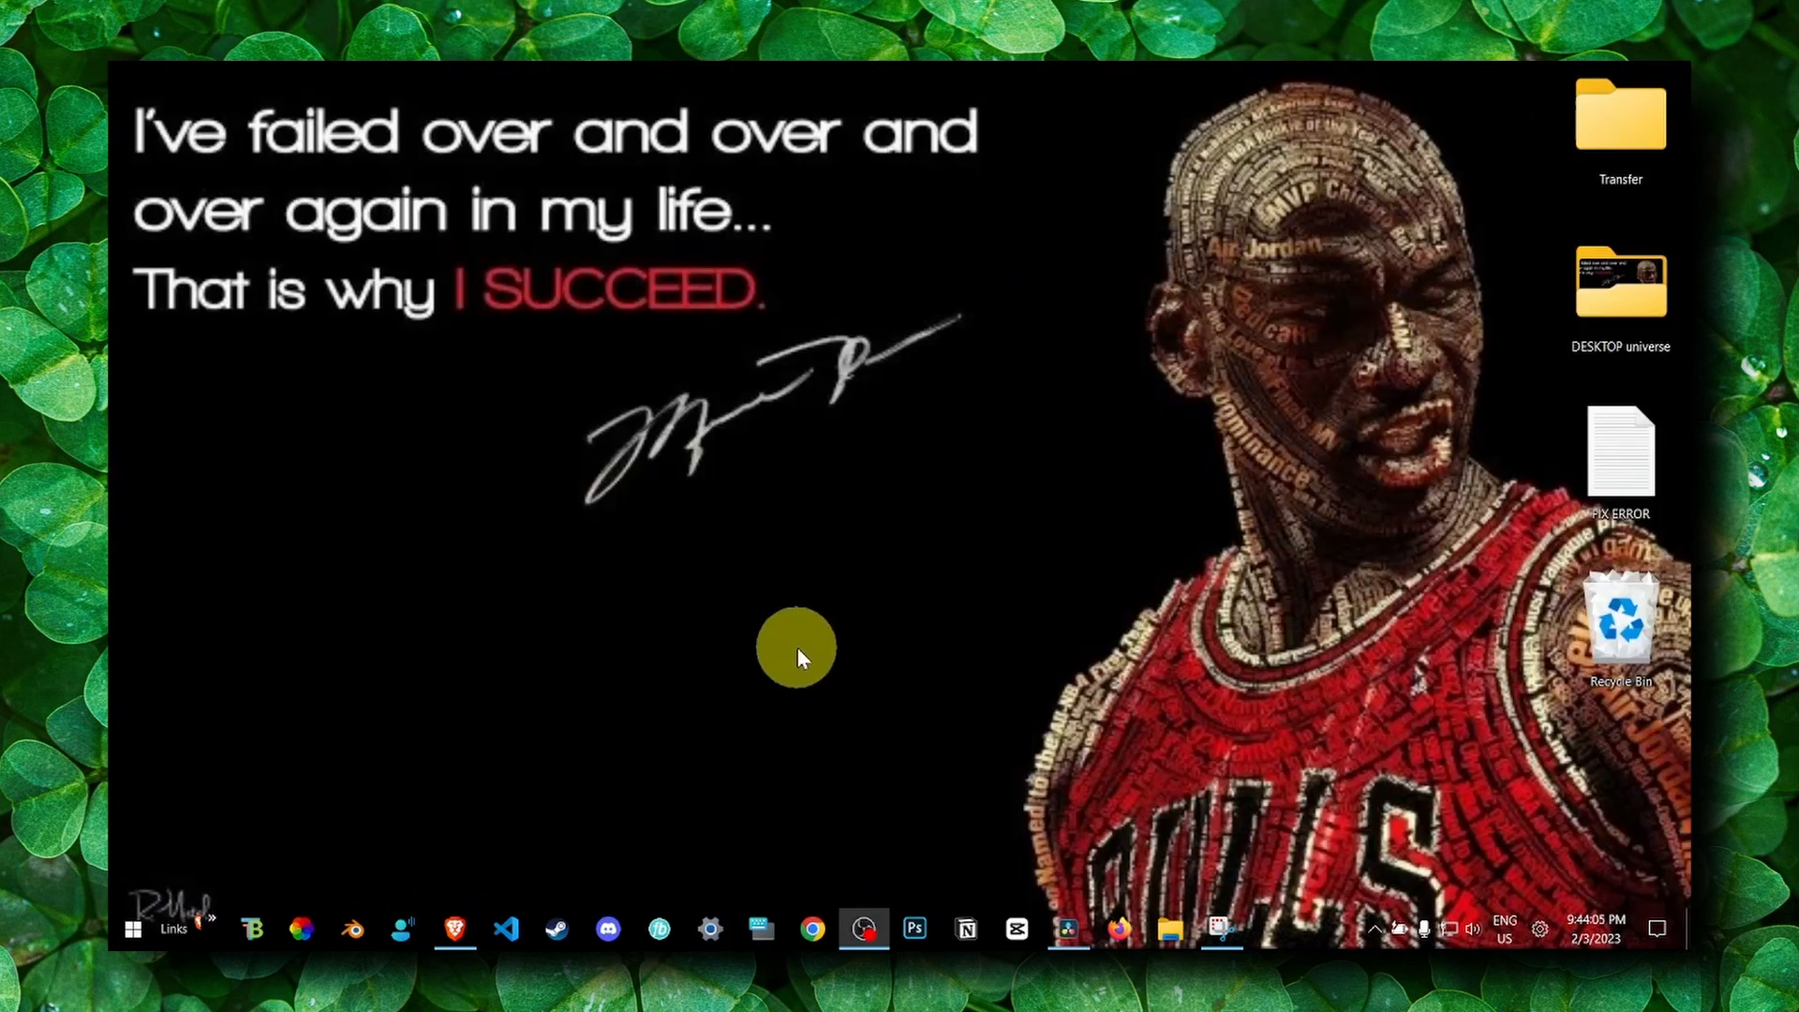
{"action": "mouse_move", "coordinate": [862, 928]}
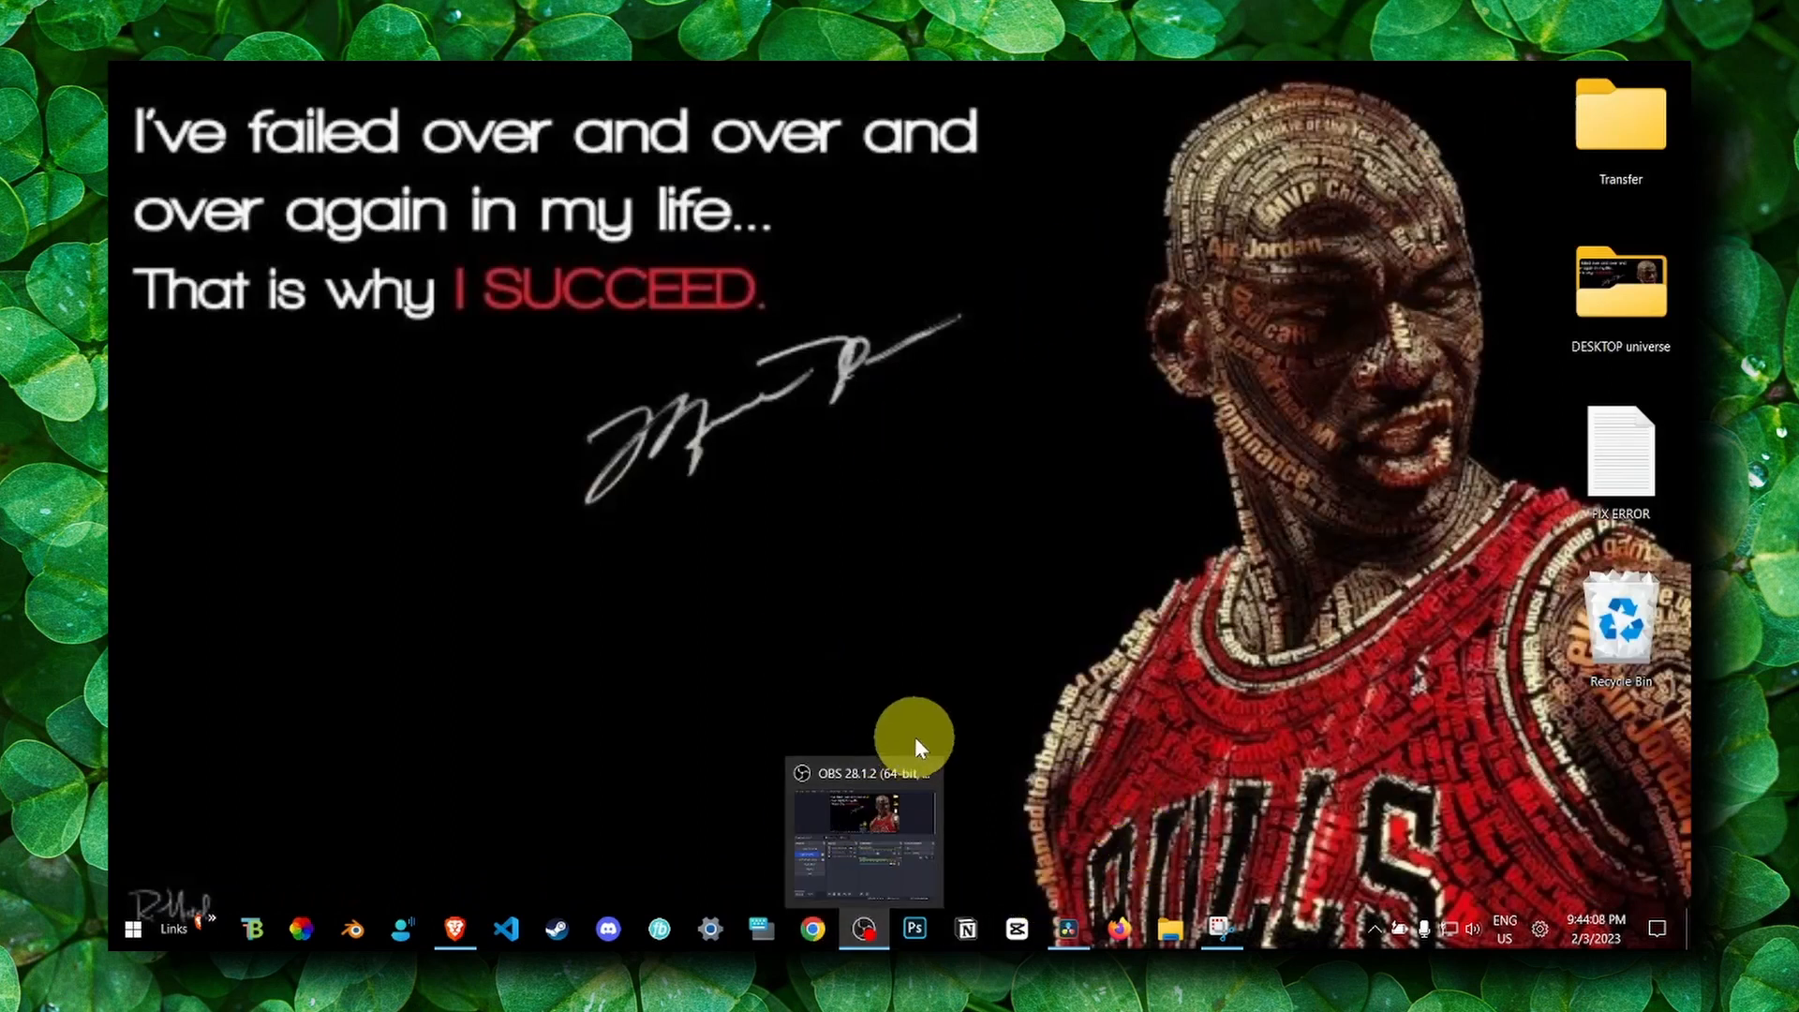
{"action": "mouse_move", "coordinate": [608, 714]}
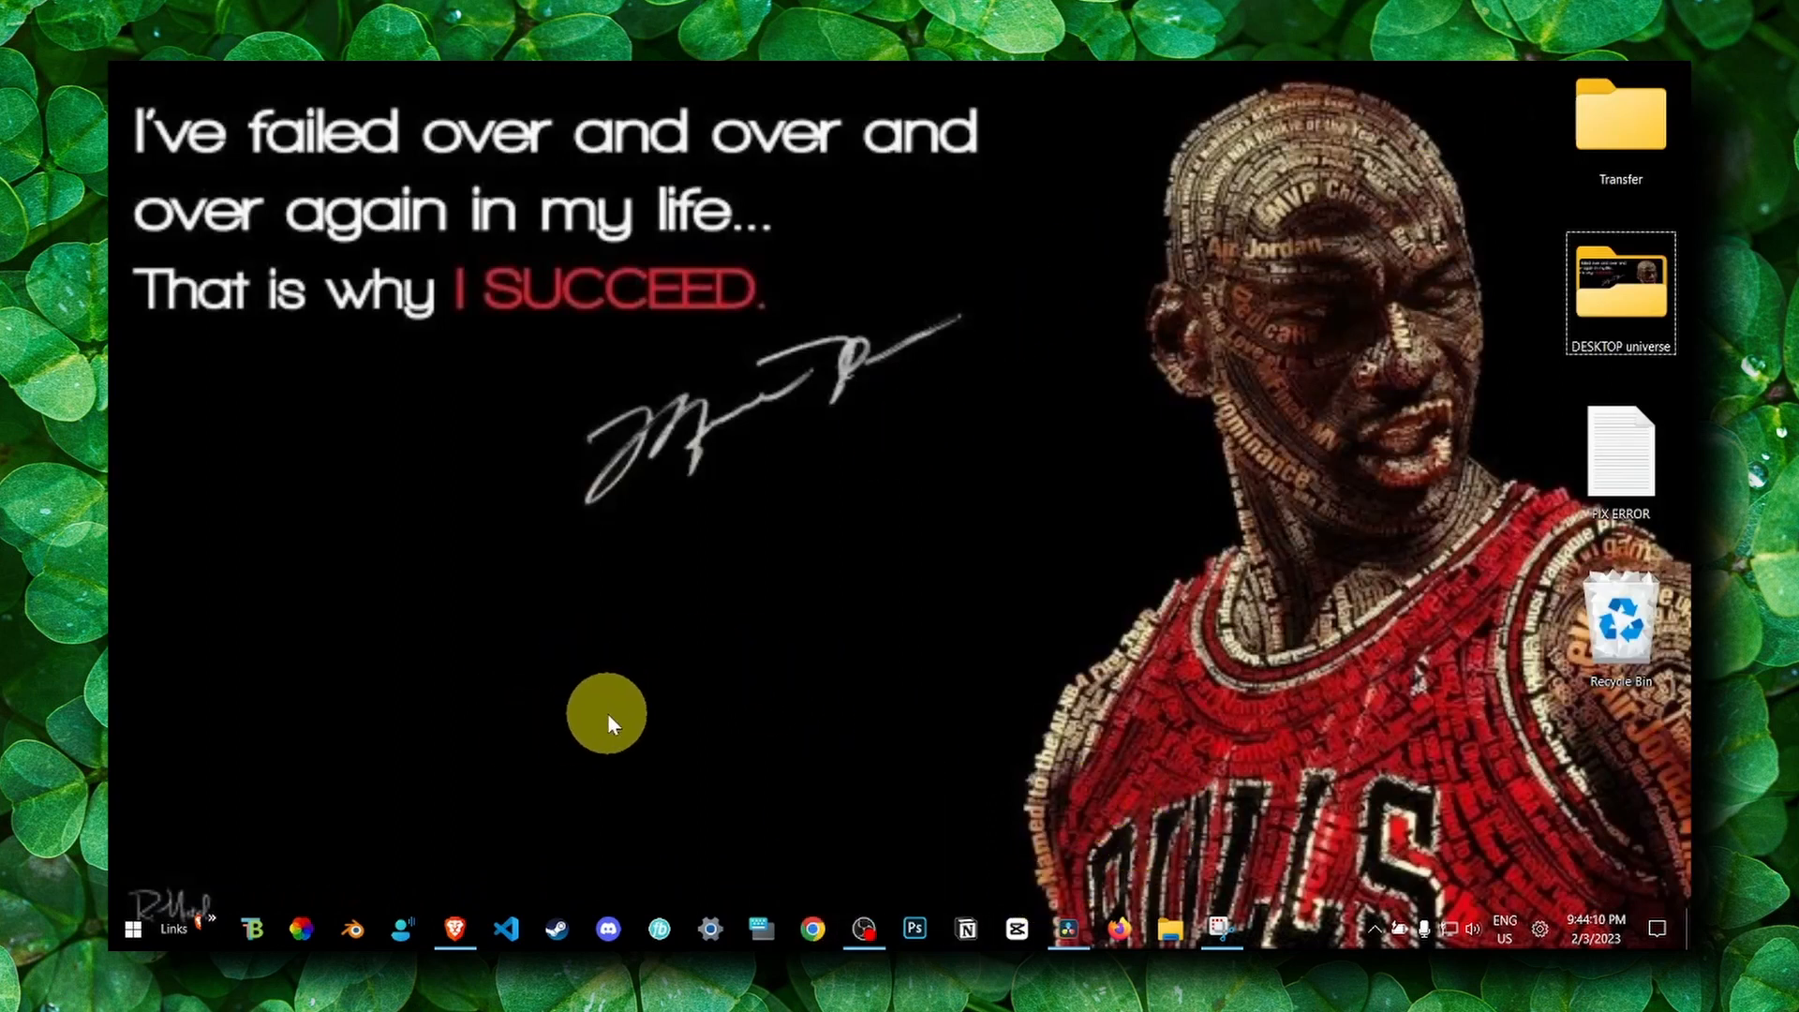
{"action": "mouse_move", "coordinate": [1244, 746]}
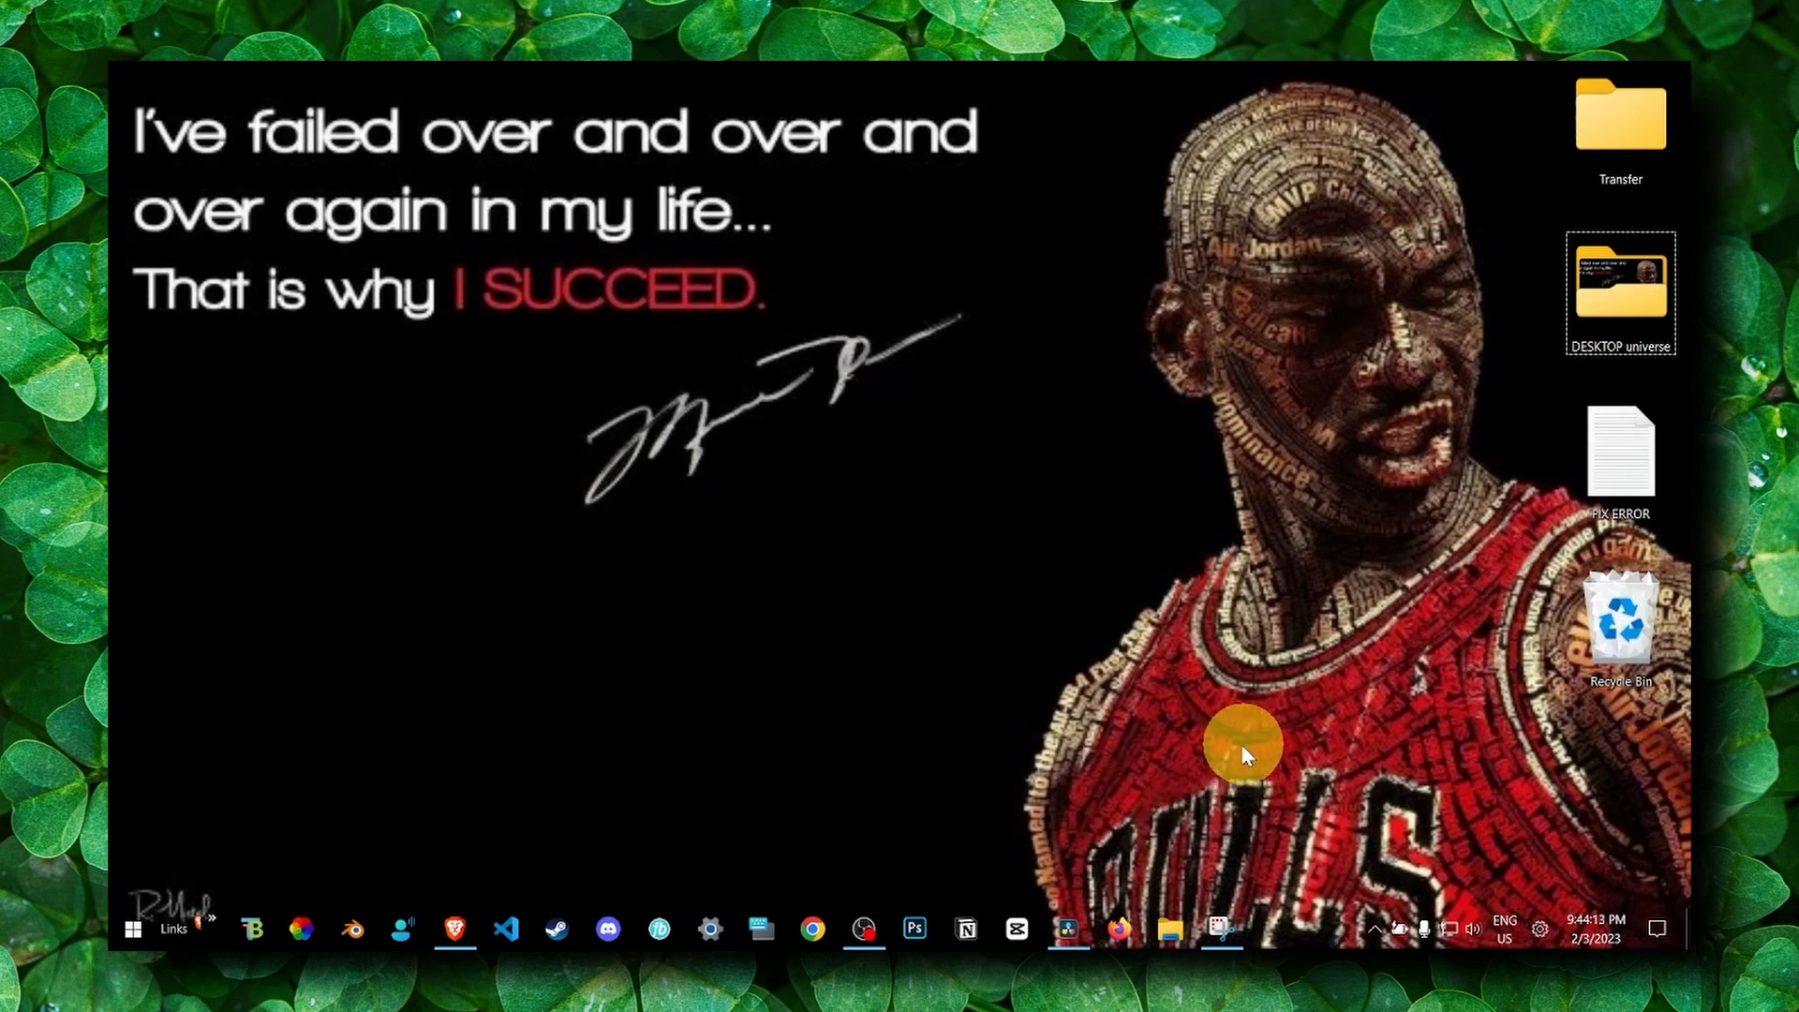
{"action": "mouse_move", "coordinate": [1244, 821]}
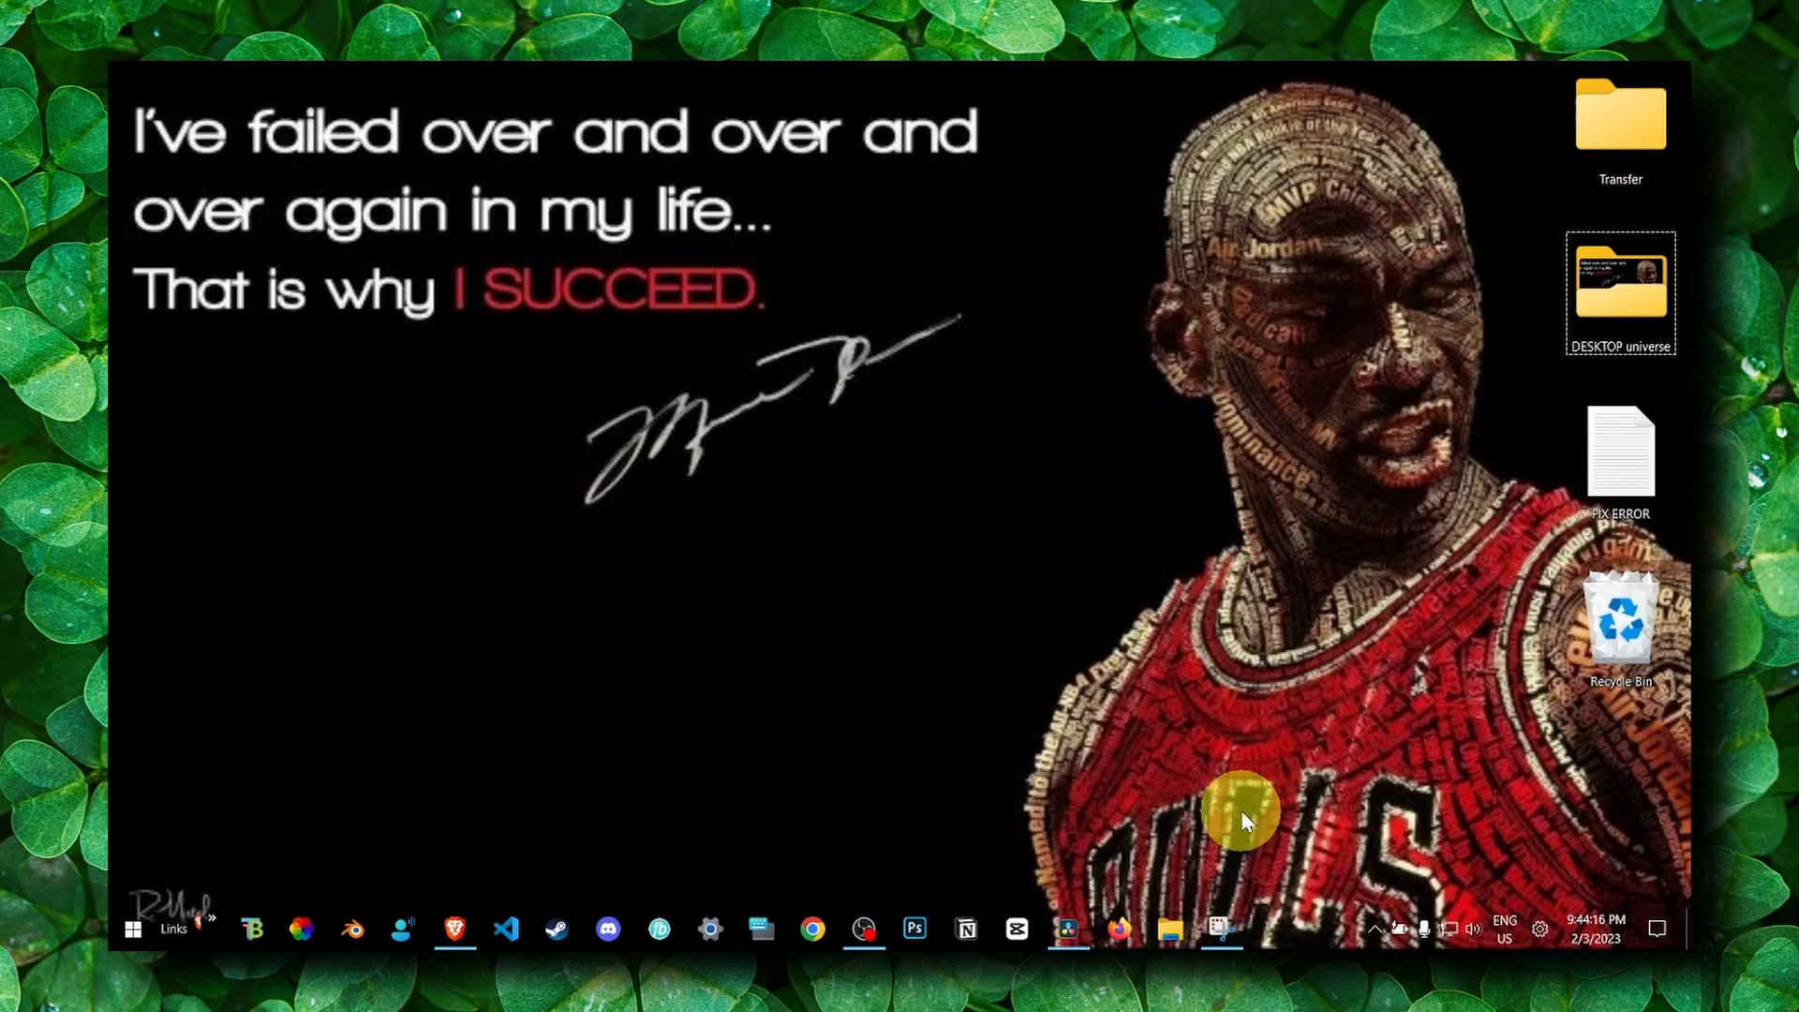
{"action": "mouse_move", "coordinate": [961, 725]}
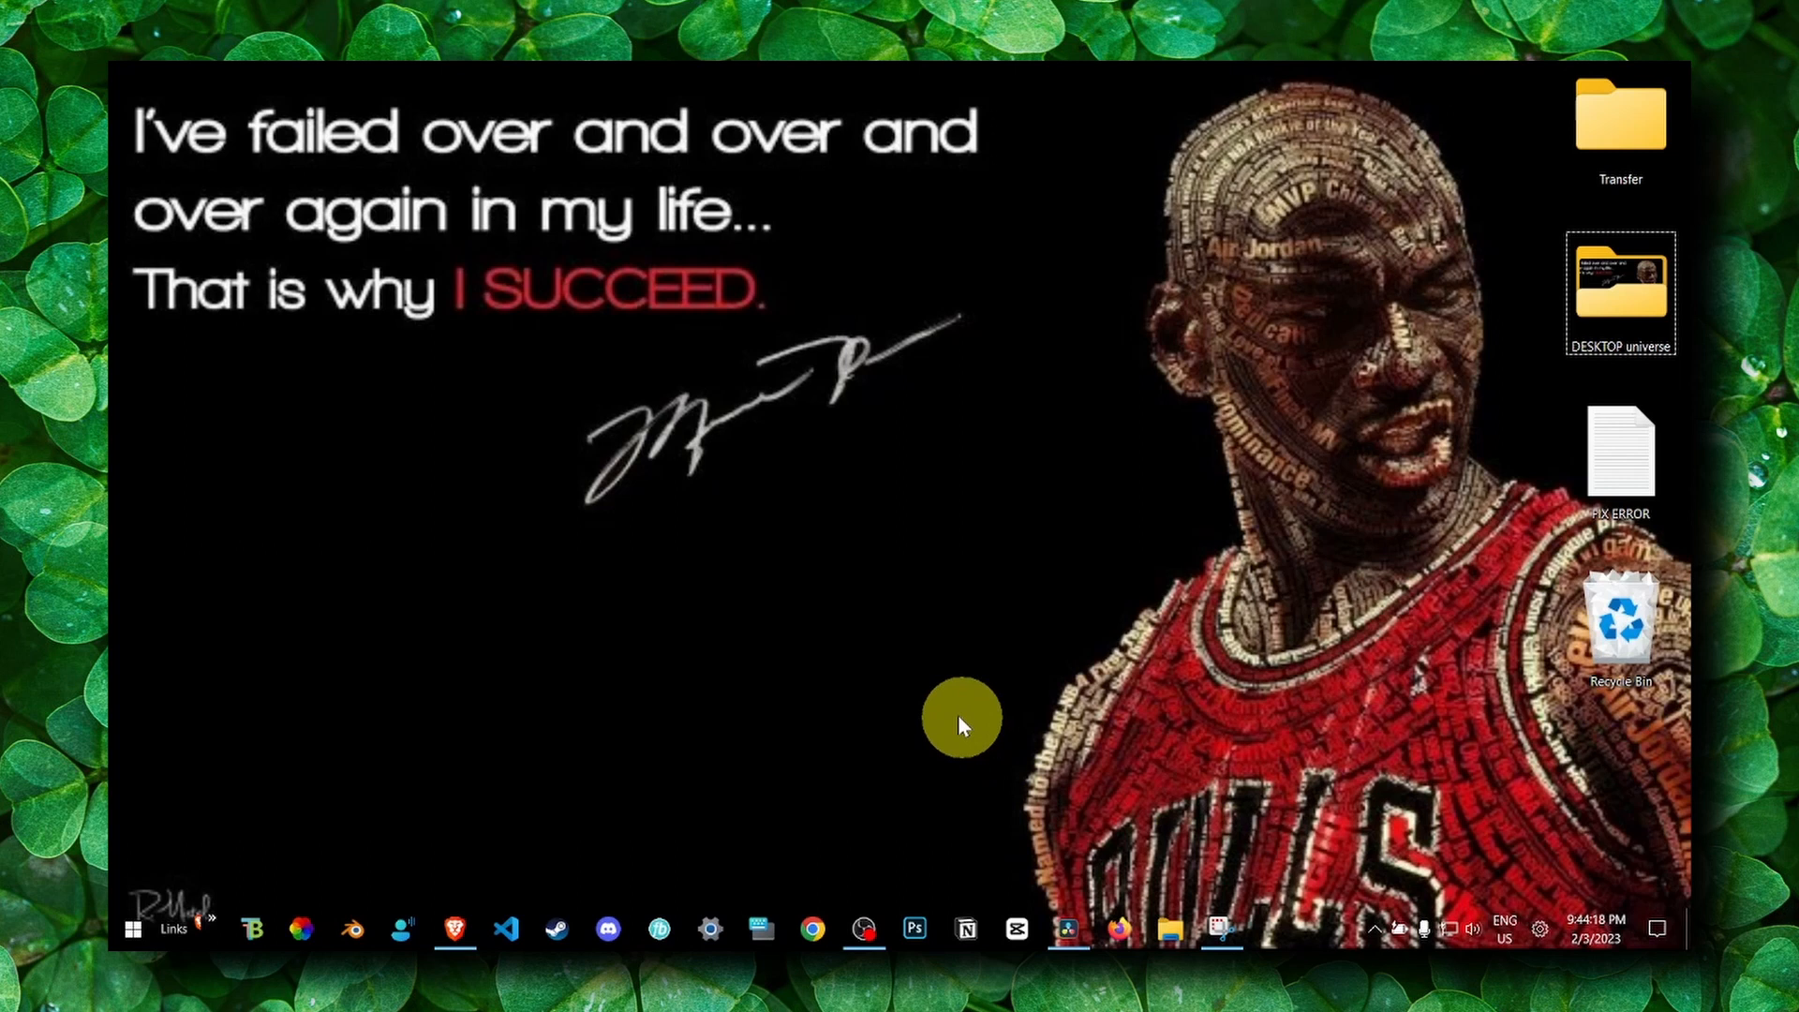
{"action": "mouse_move", "coordinate": [676, 539]}
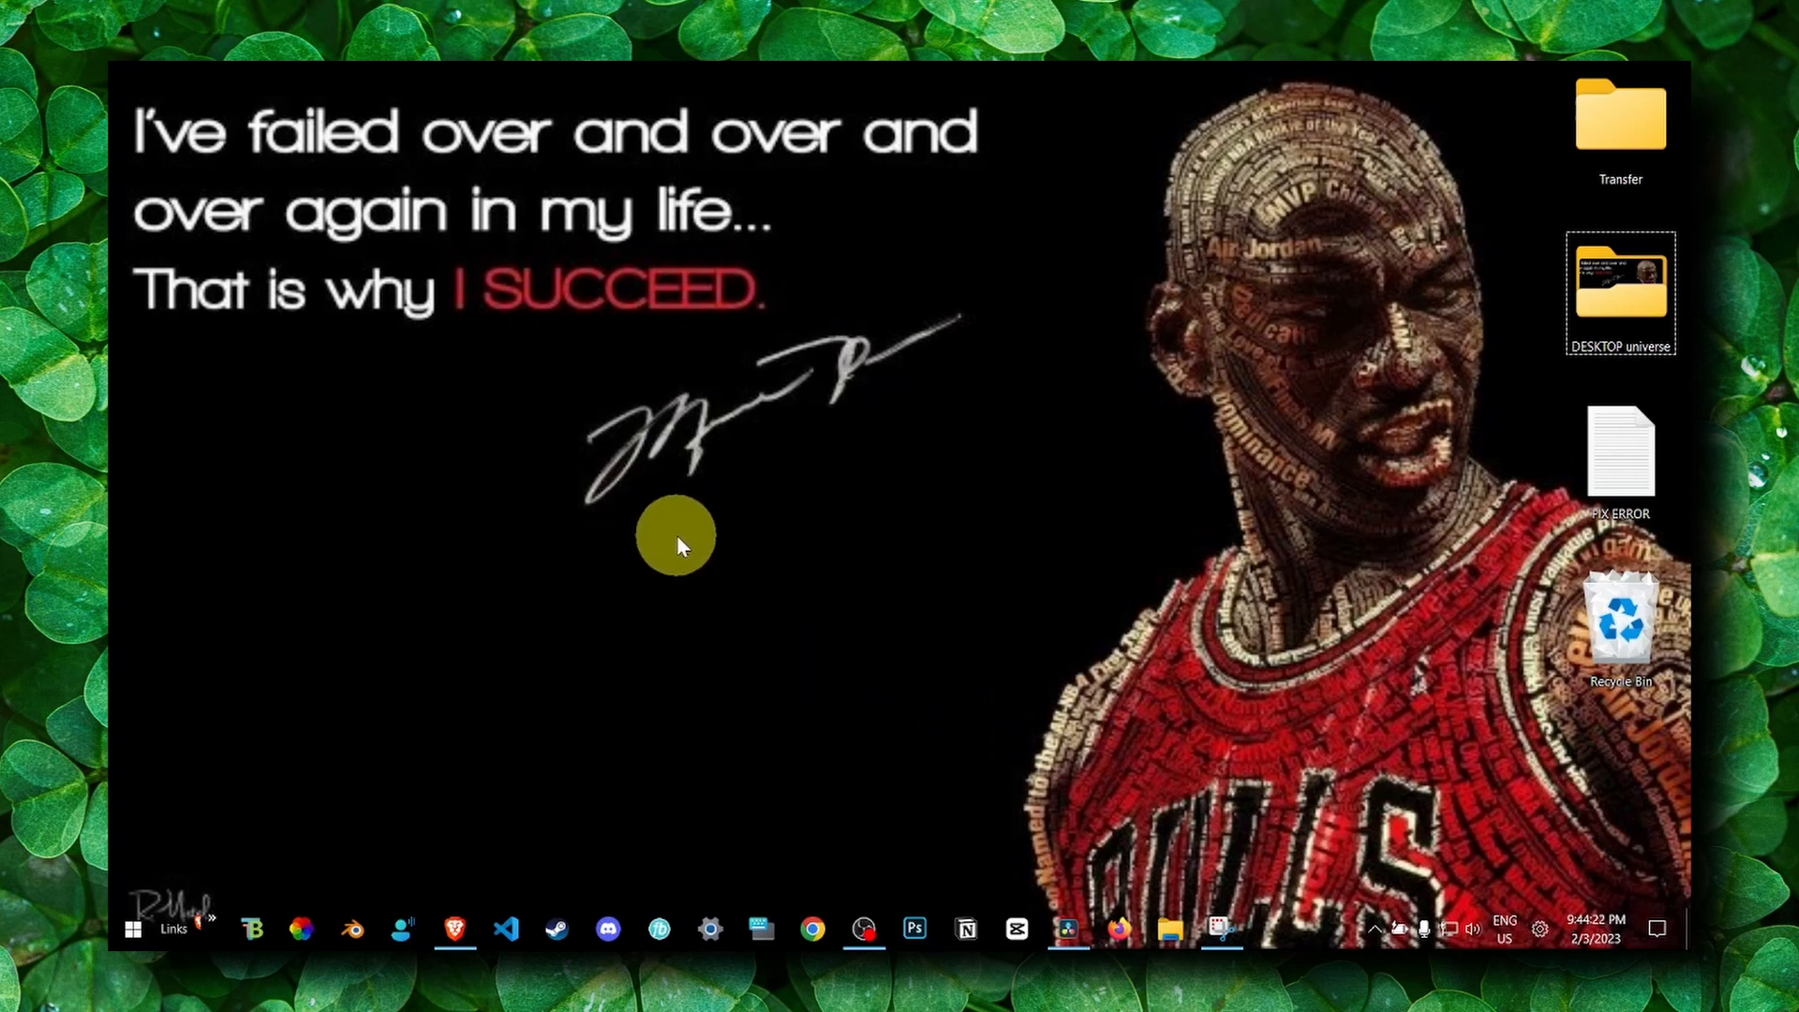
{"action": "mouse_move", "coordinate": [551, 178]}
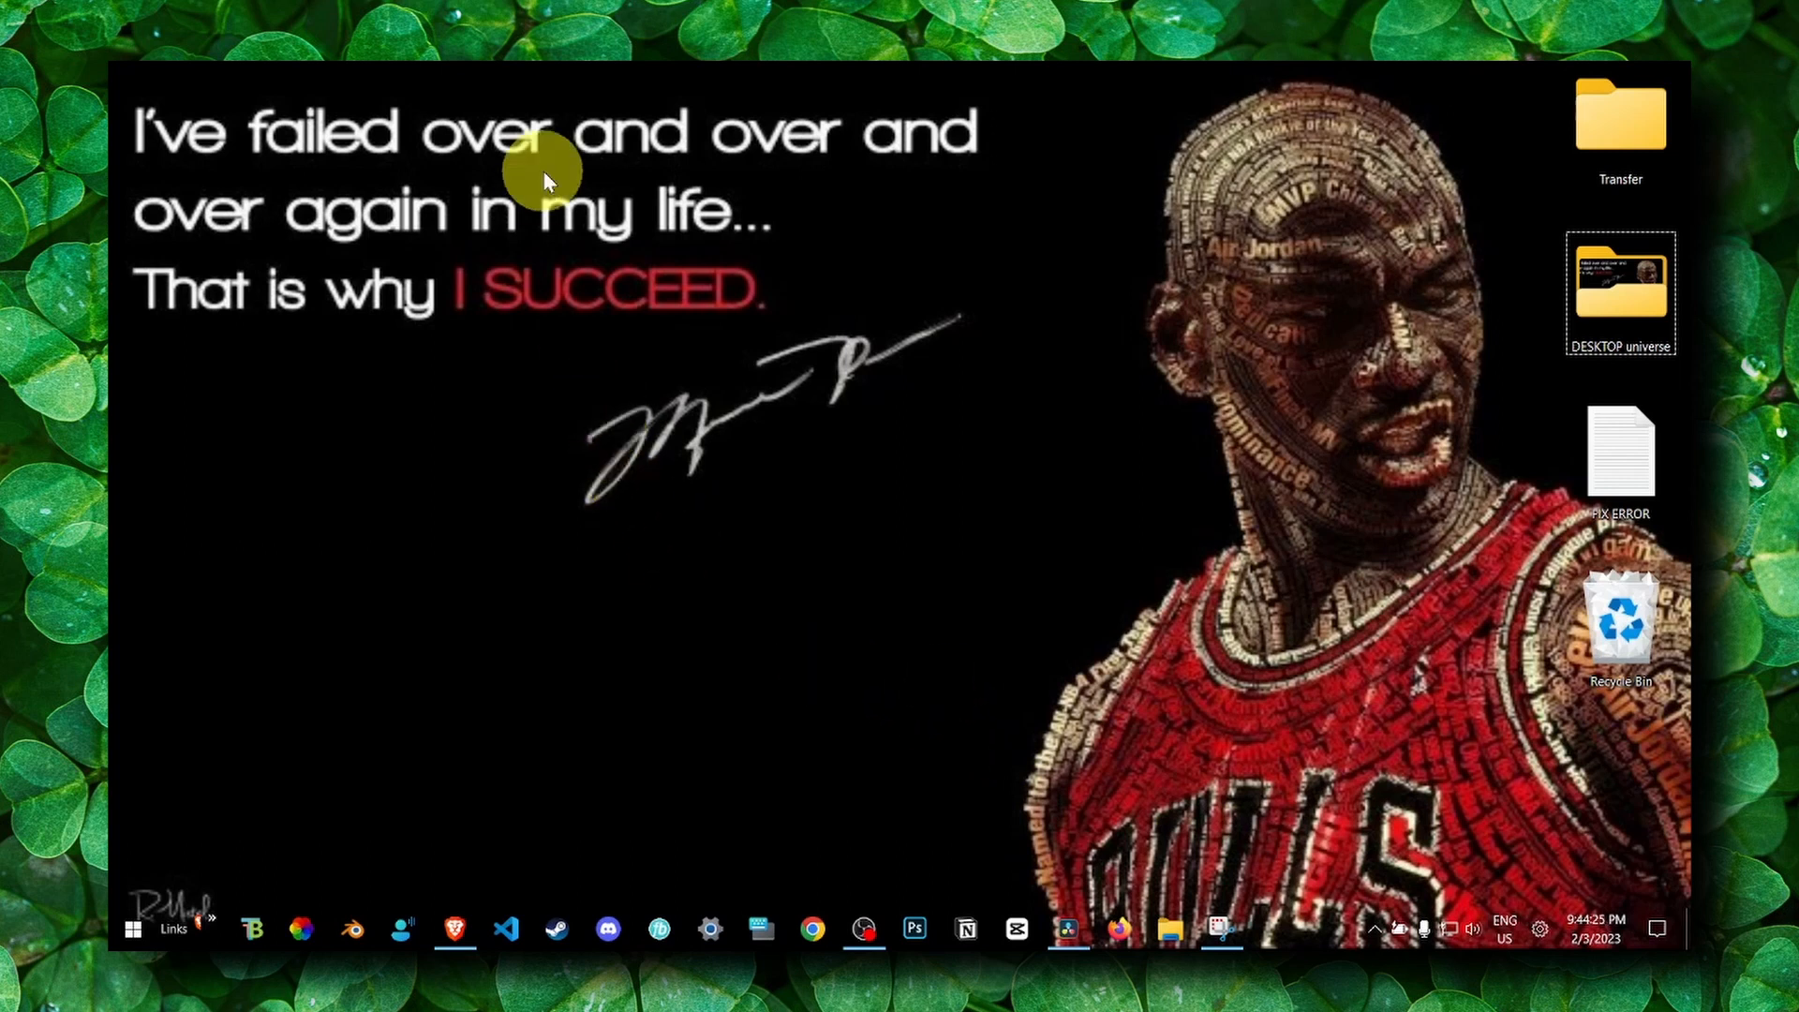
{"action": "mouse_move", "coordinate": [549, 275]}
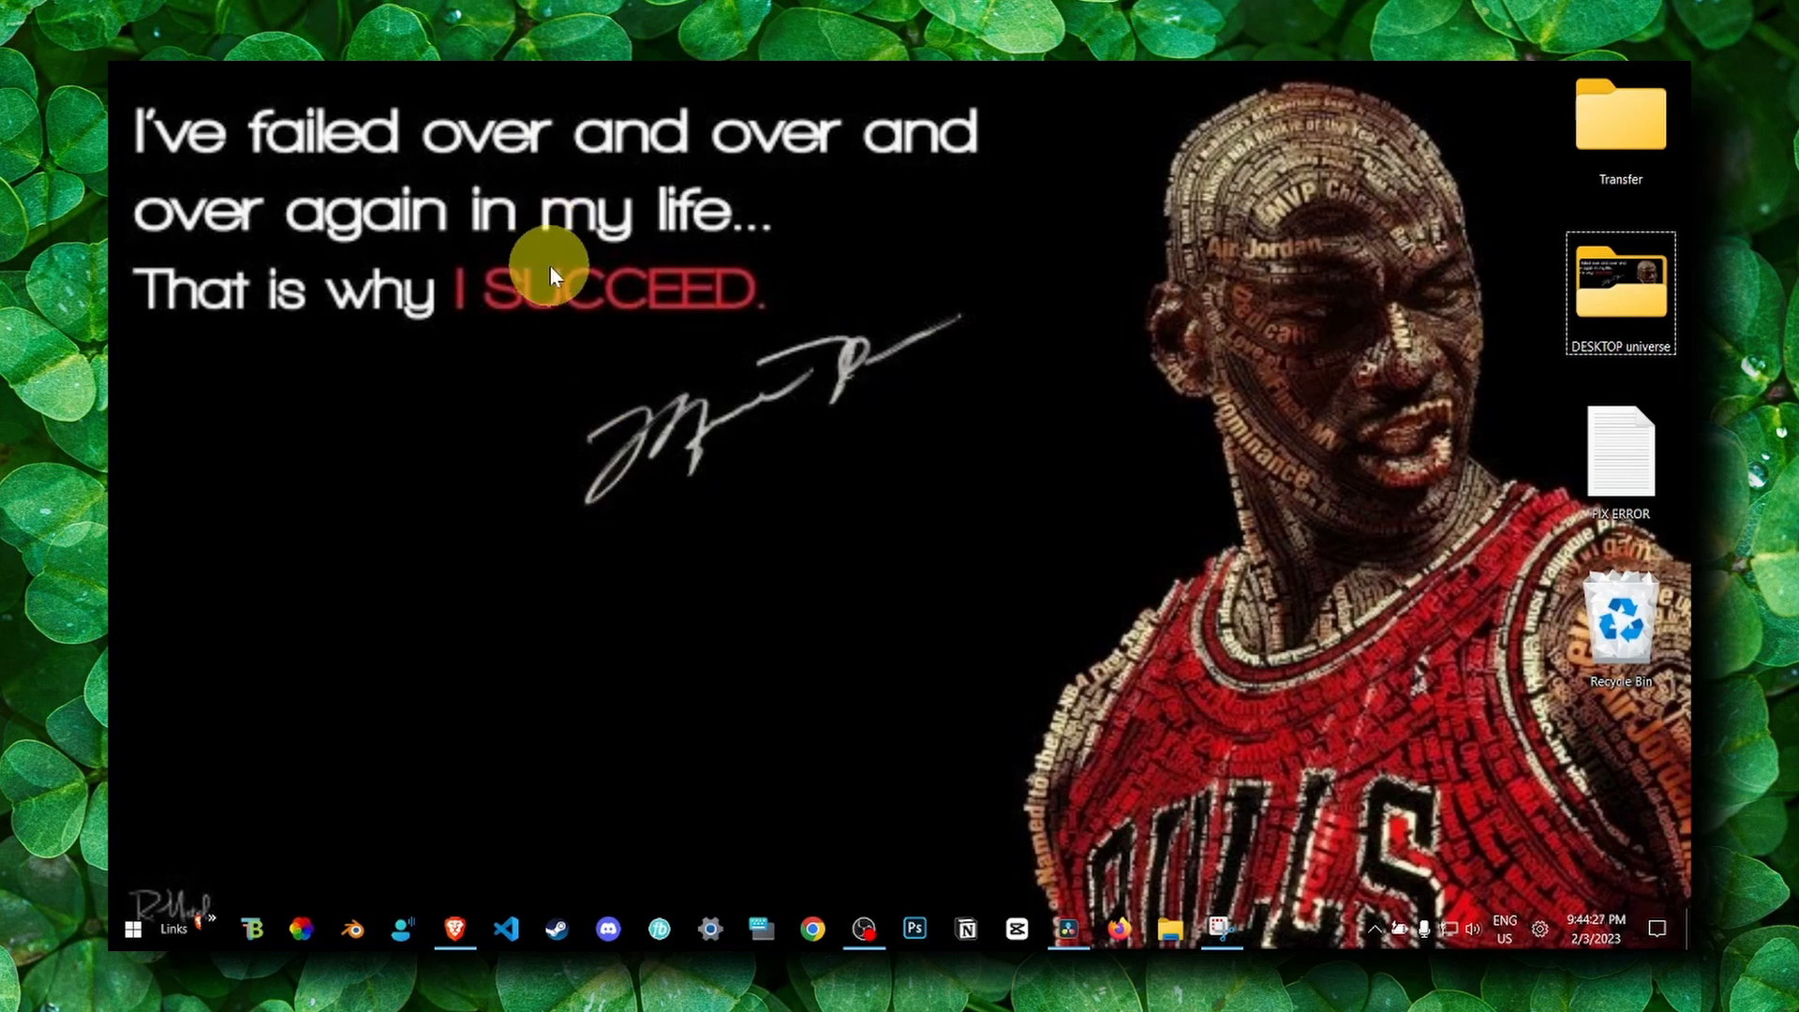